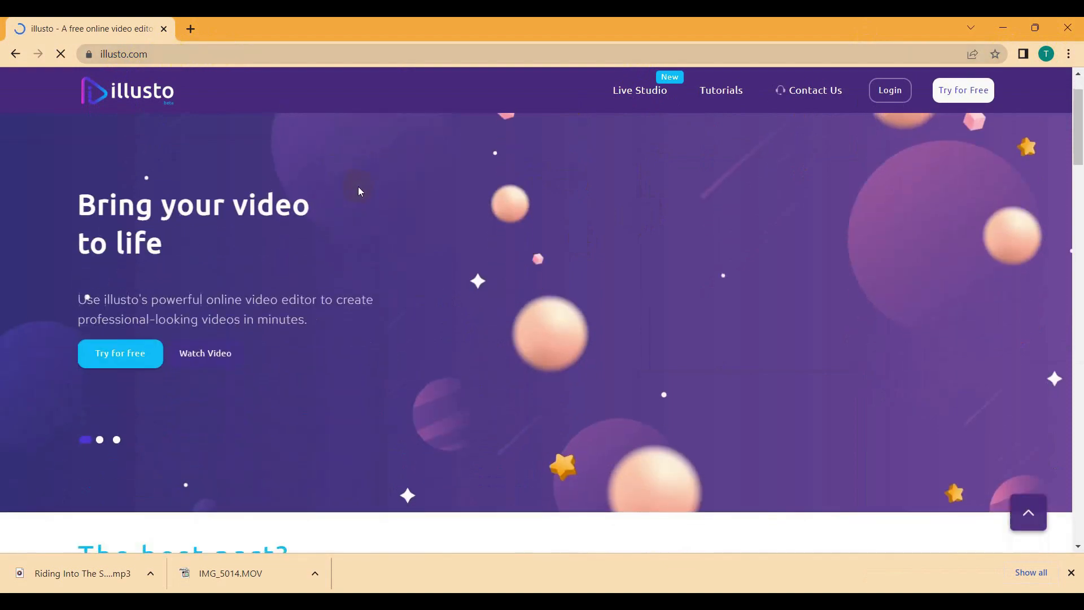
# - Start a free illusto account sign-up and reveal the entered password to check it
pyautogui.scroll(-3)
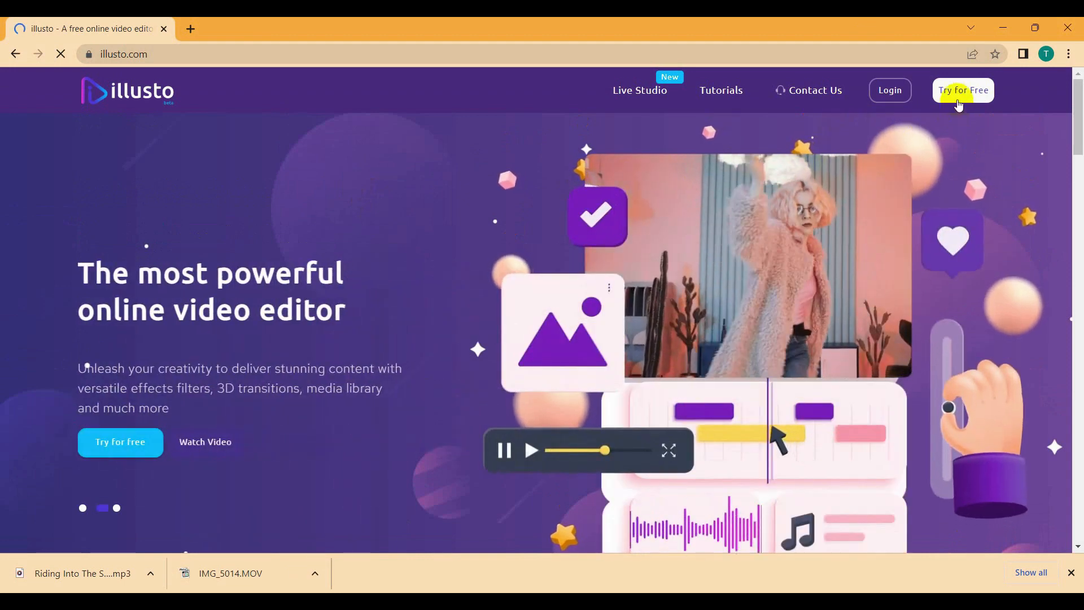
pyautogui.scroll(-3)
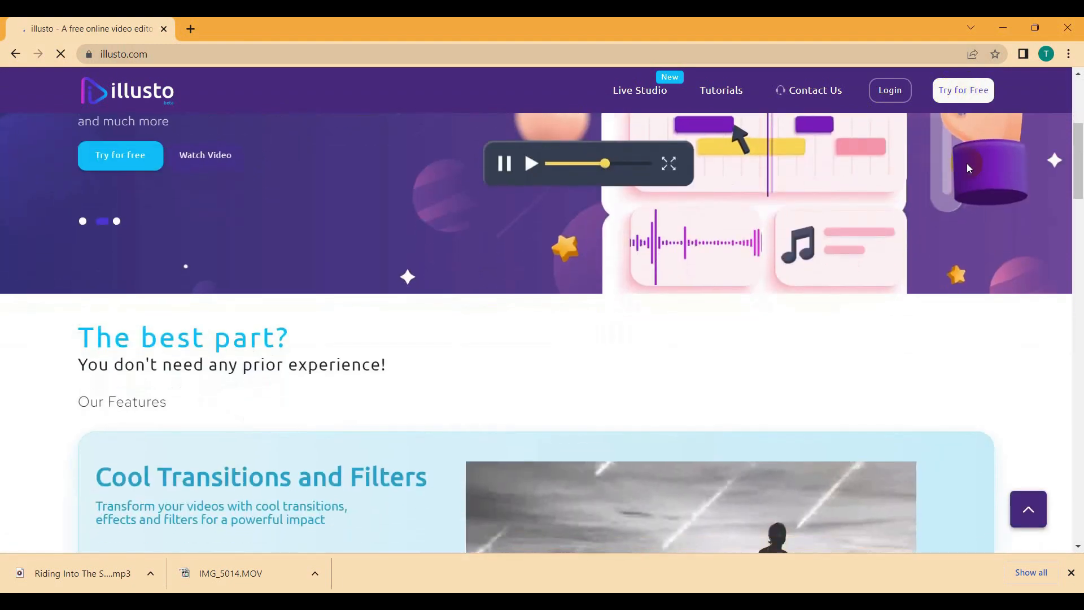
pyautogui.scroll(-3)
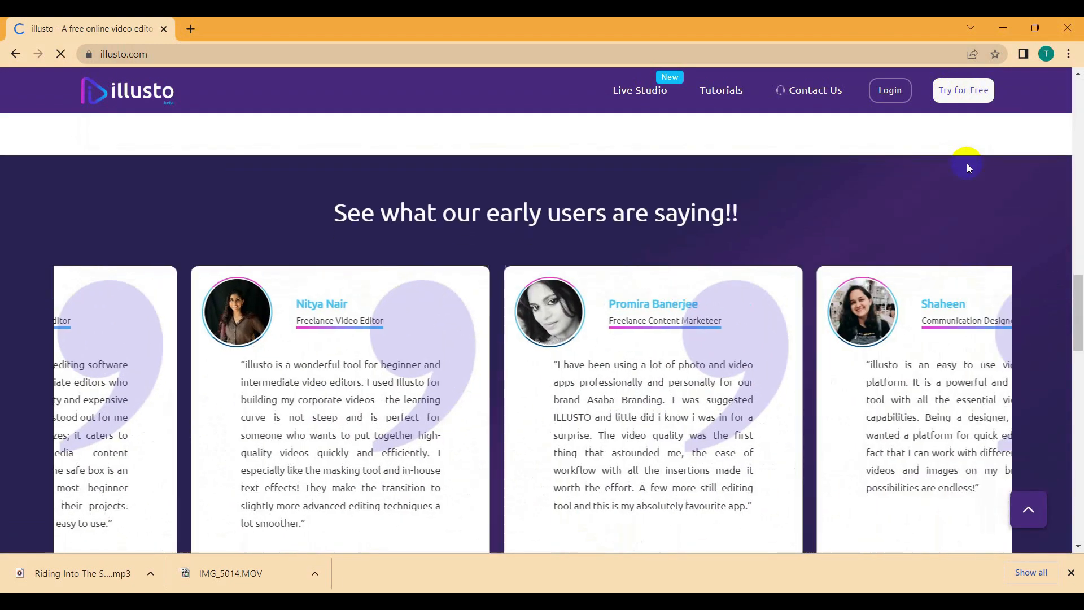
pyautogui.scroll(3)
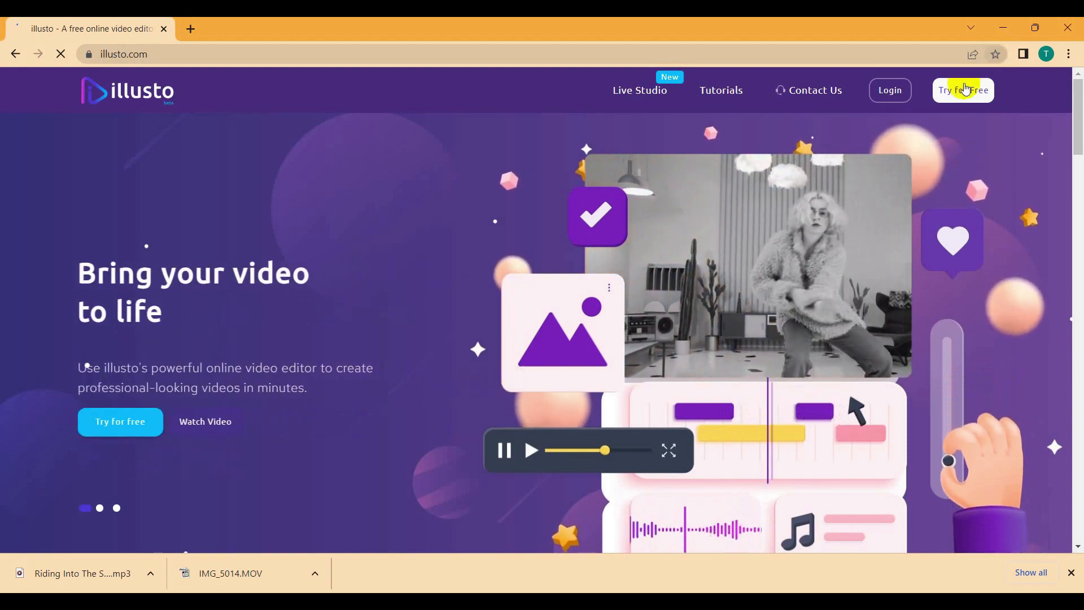
pyautogui.click(962, 89)
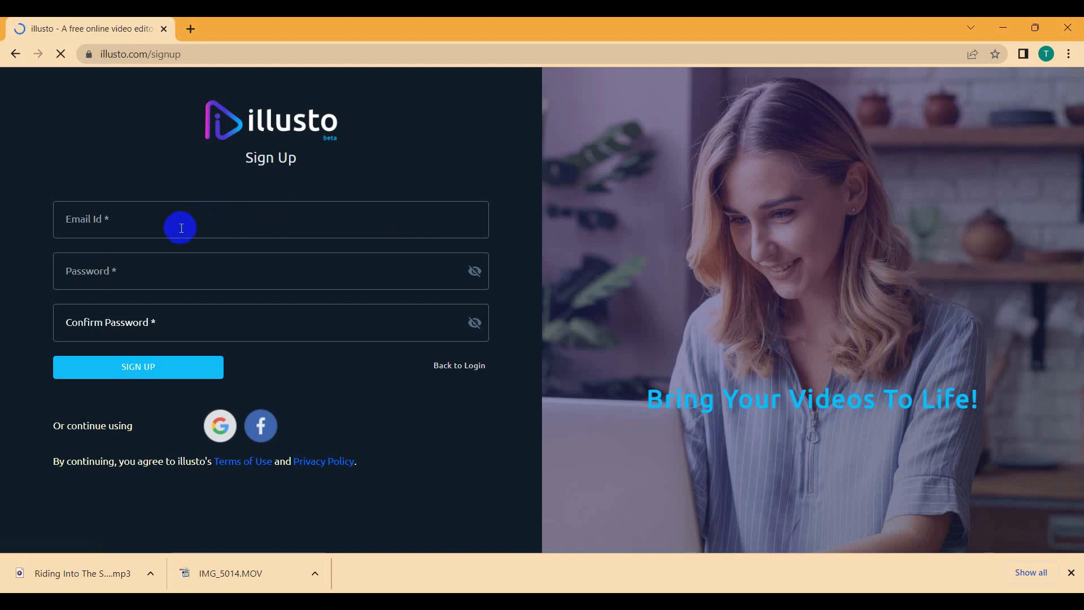
pyautogui.moveTo(175, 230)
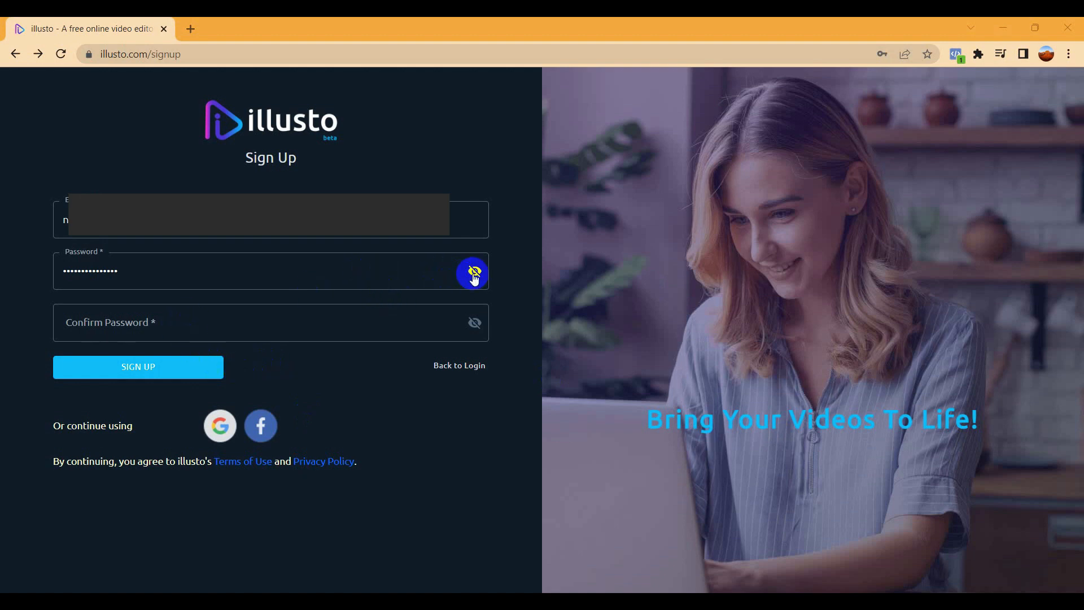
pyautogui.click(137, 367)
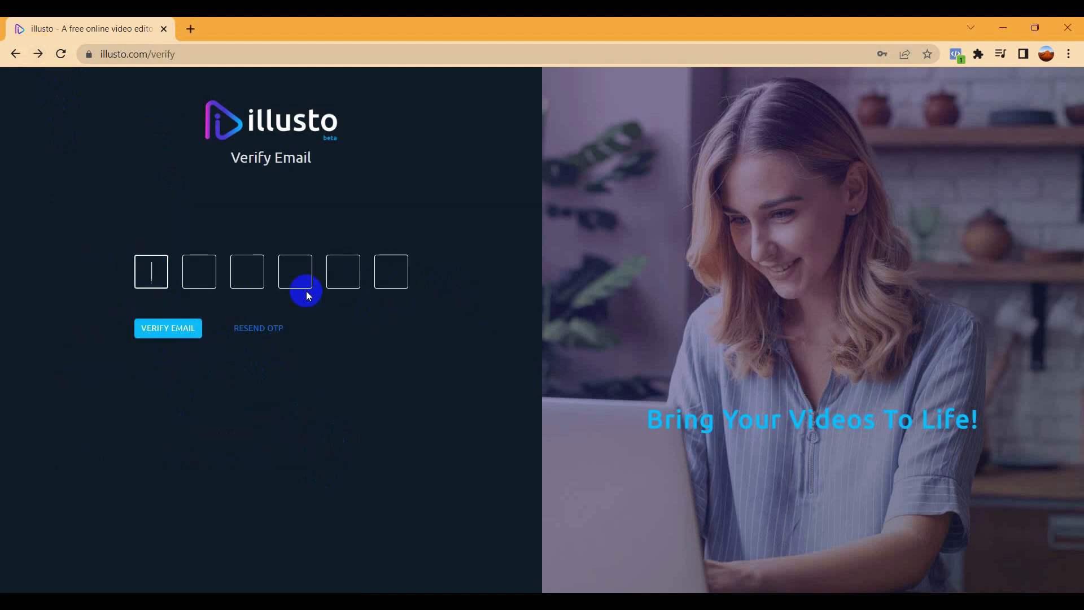
pyautogui.moveTo(198, 271)
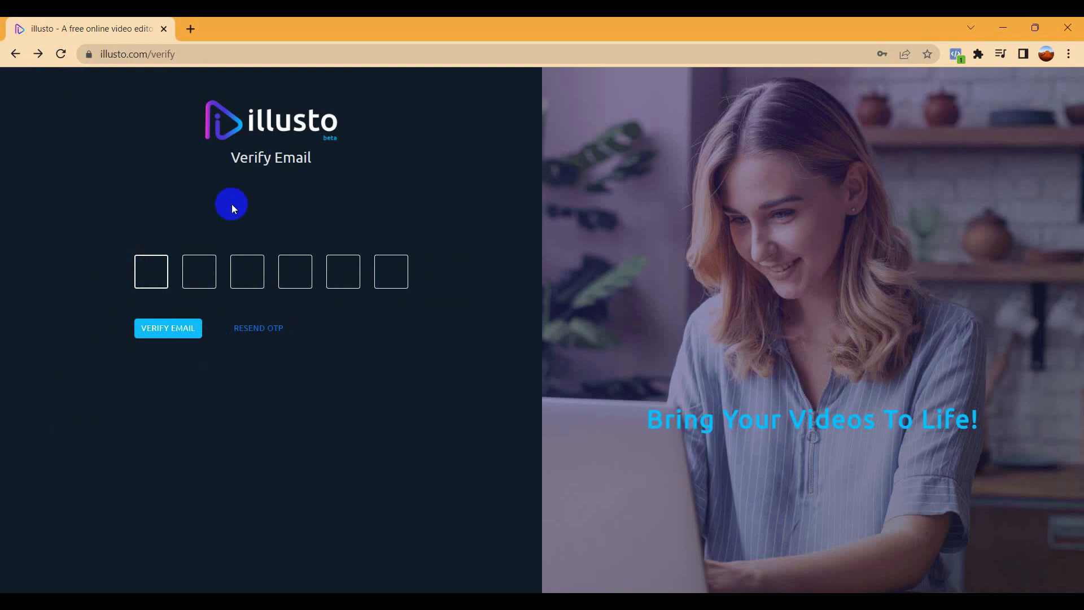
pyautogui.click(151, 271)
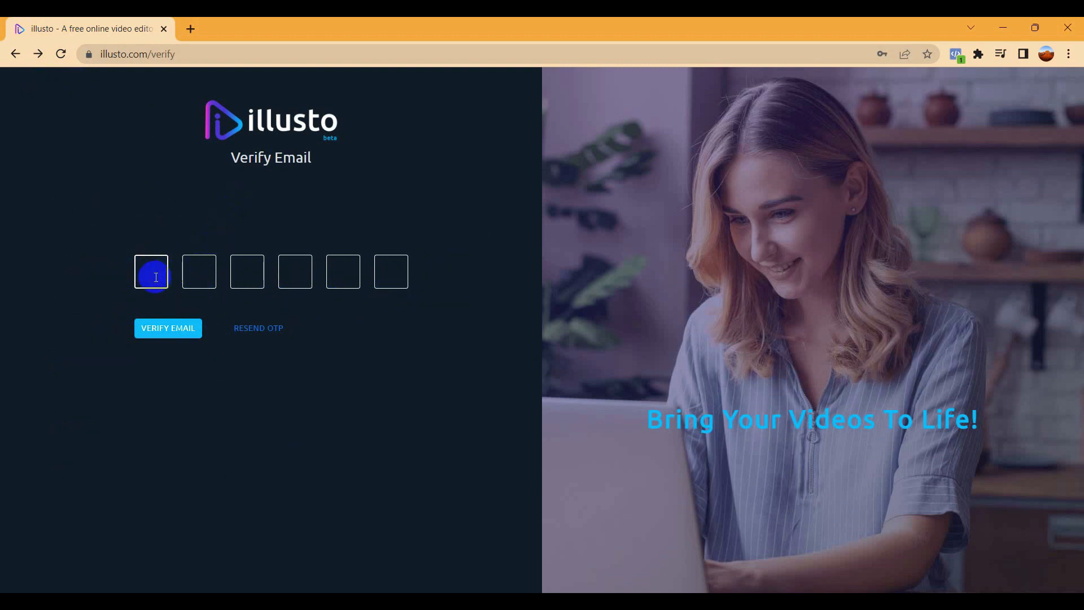
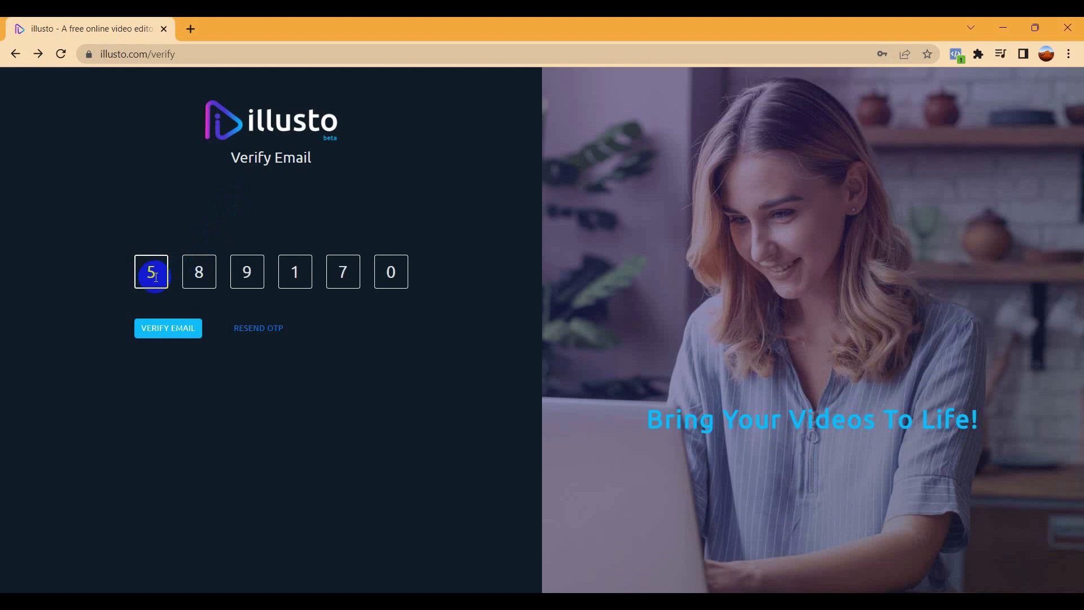
pyautogui.click(167, 327)
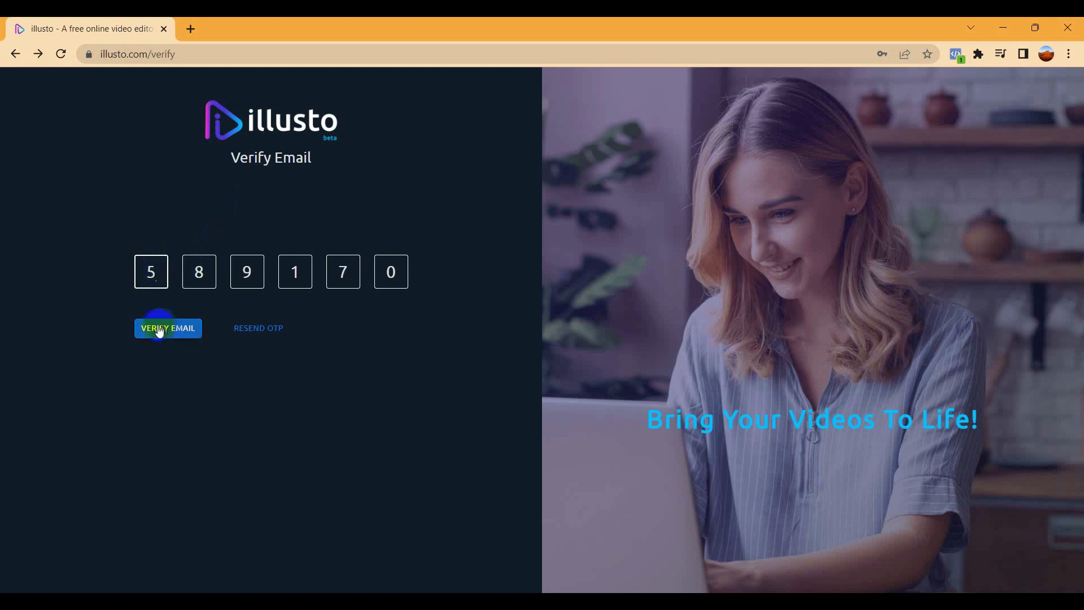
pyautogui.click(166, 327)
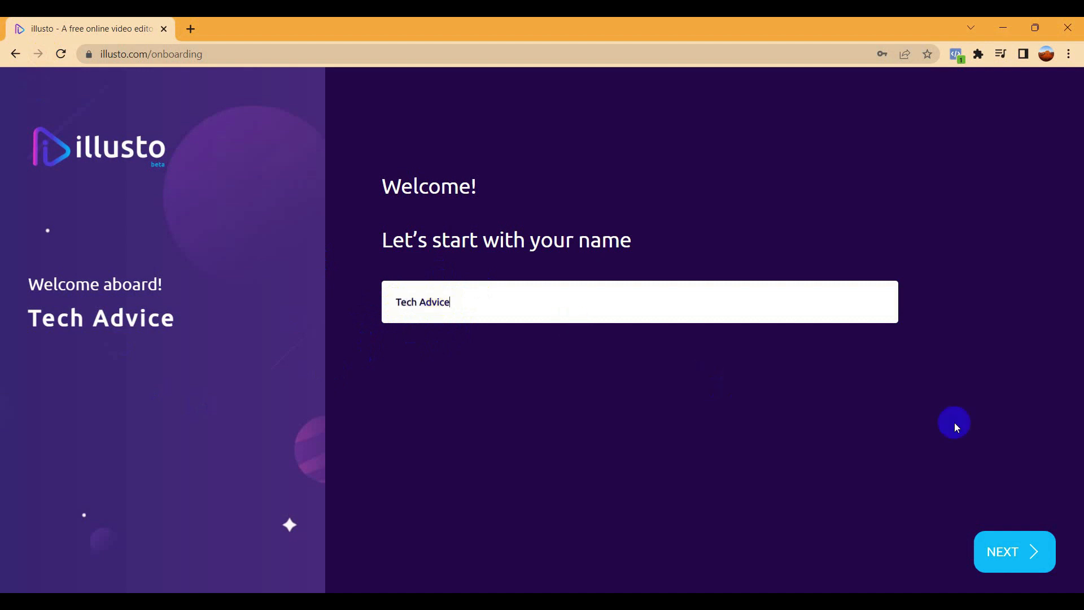
# - Get past the Tech Advice name step and tick Vlogger and Influencer as creator types
pyautogui.click(1015, 552)
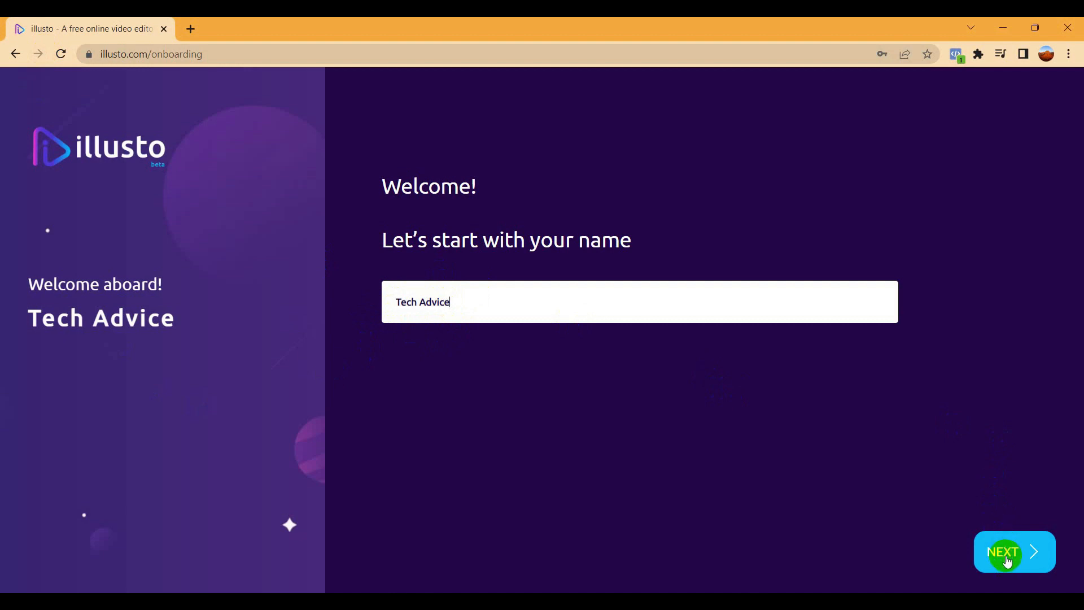
pyautogui.click(1014, 551)
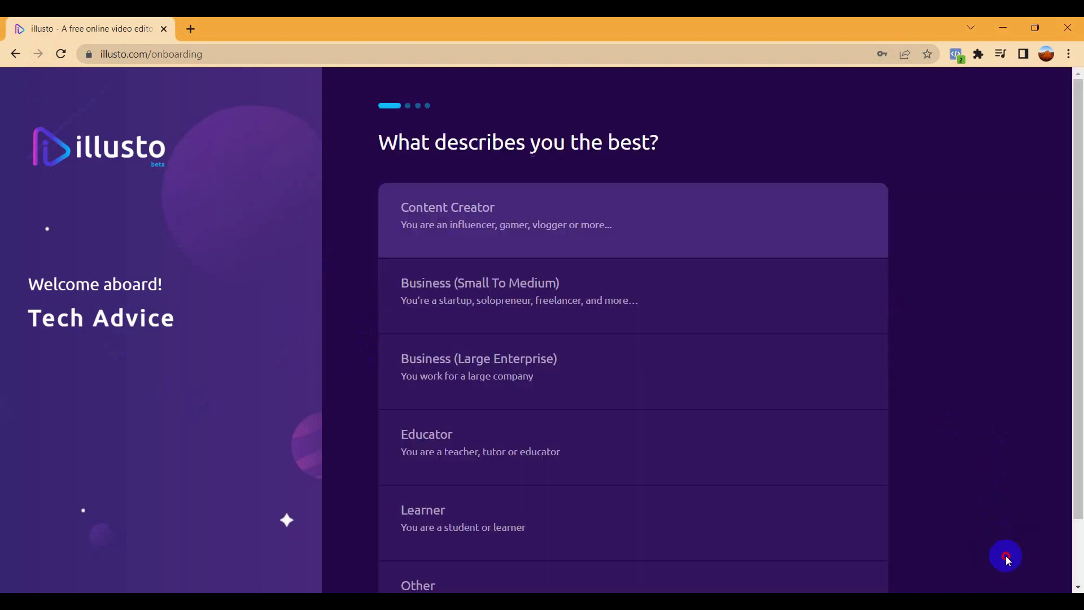
pyautogui.moveTo(615, 258)
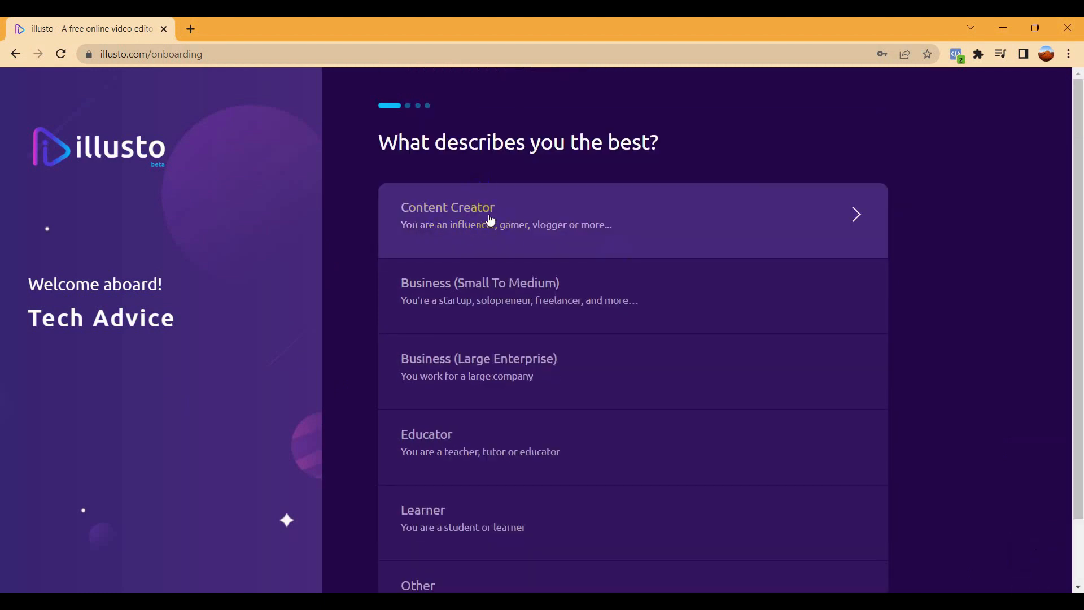
pyautogui.moveTo(713, 213)
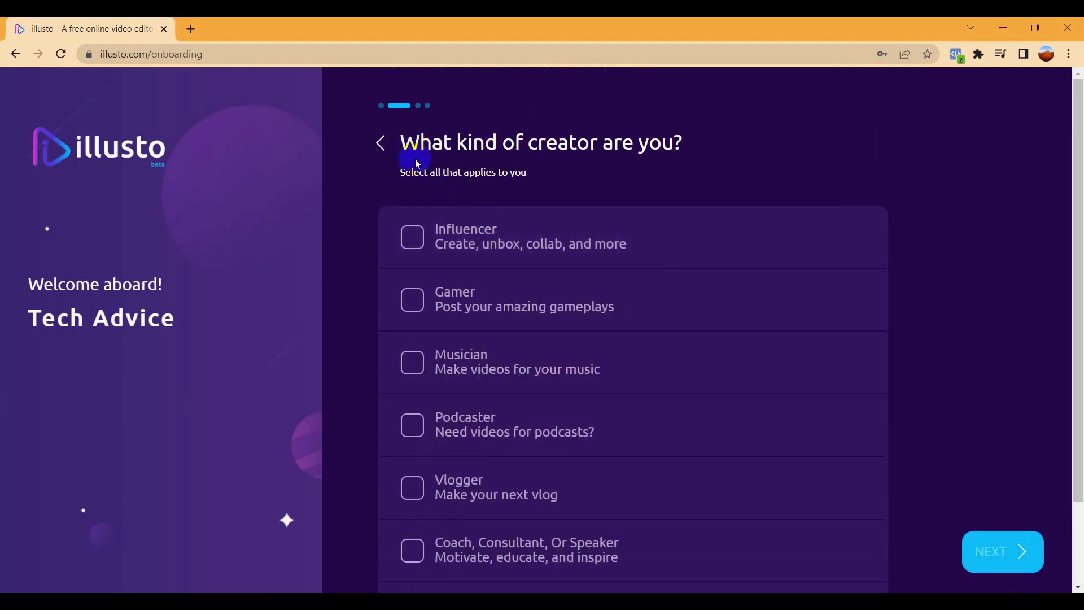
pyautogui.moveTo(407, 331)
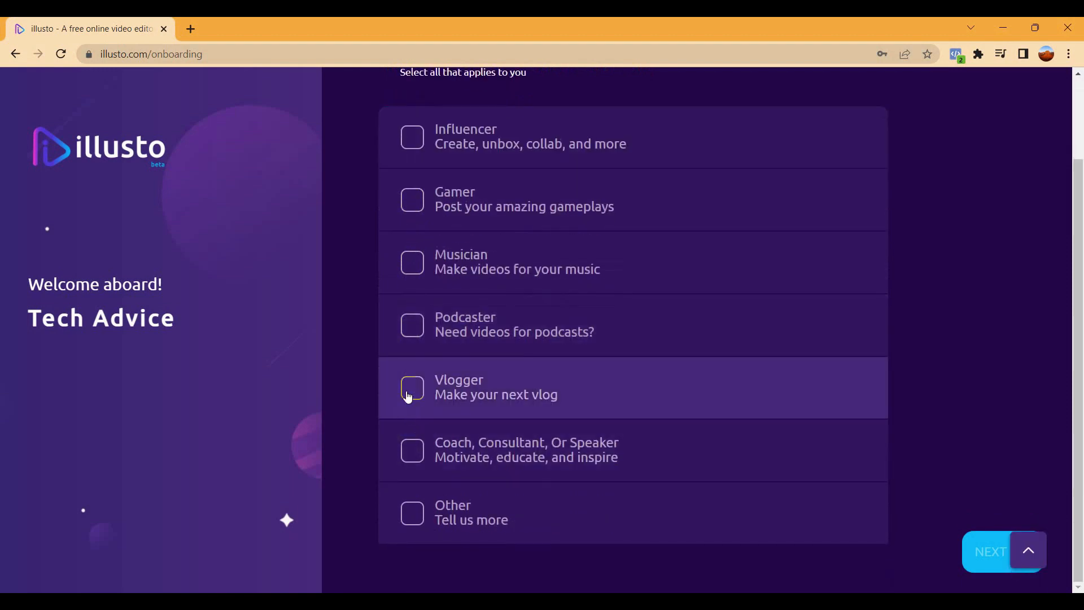
pyautogui.click(412, 387)
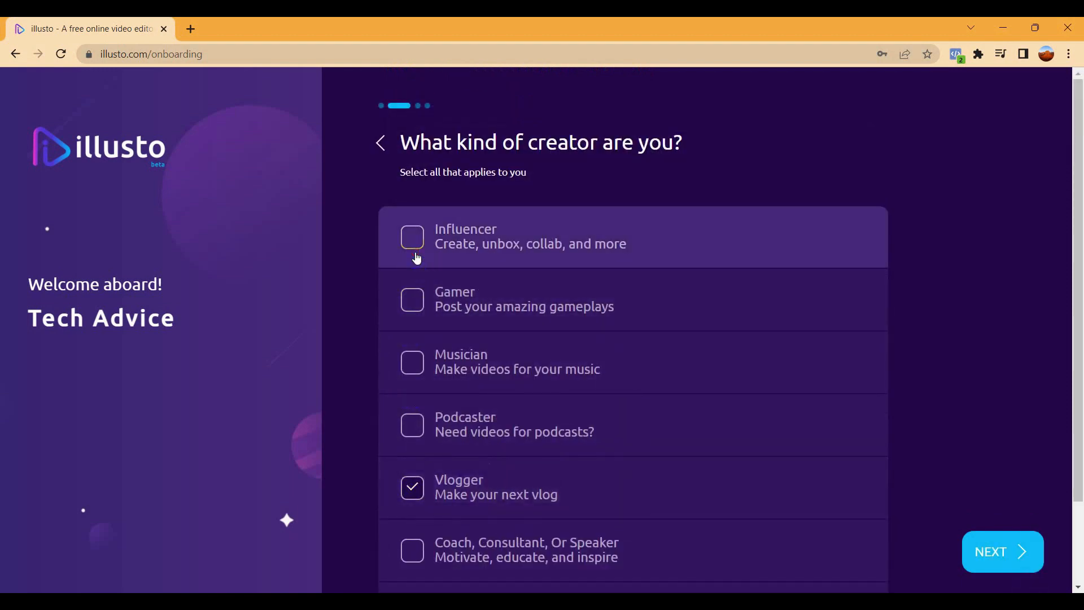
pyautogui.click(412, 236)
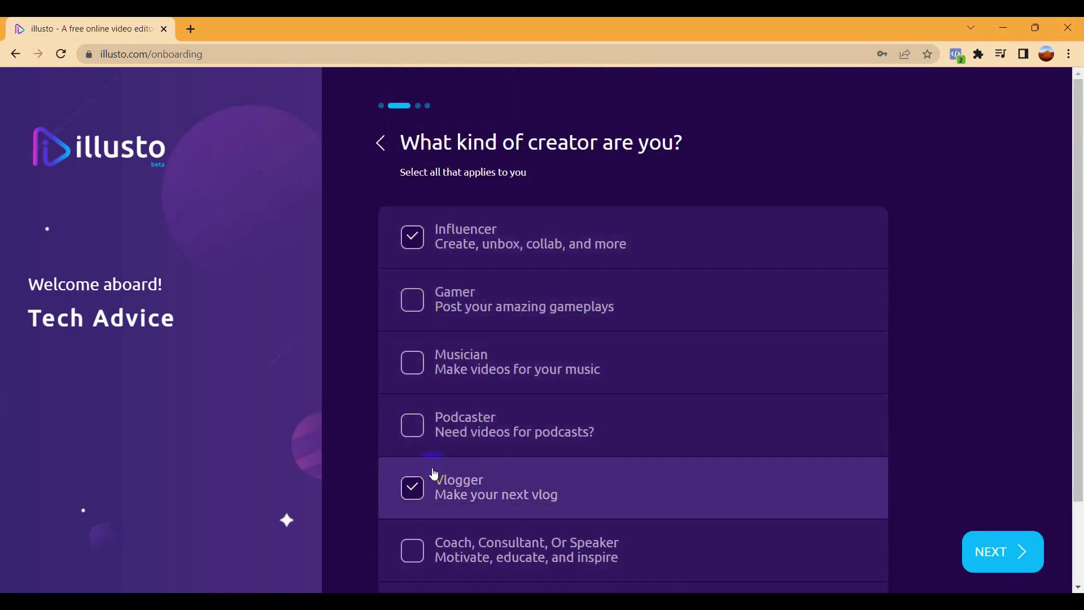
pyautogui.scroll(-3)
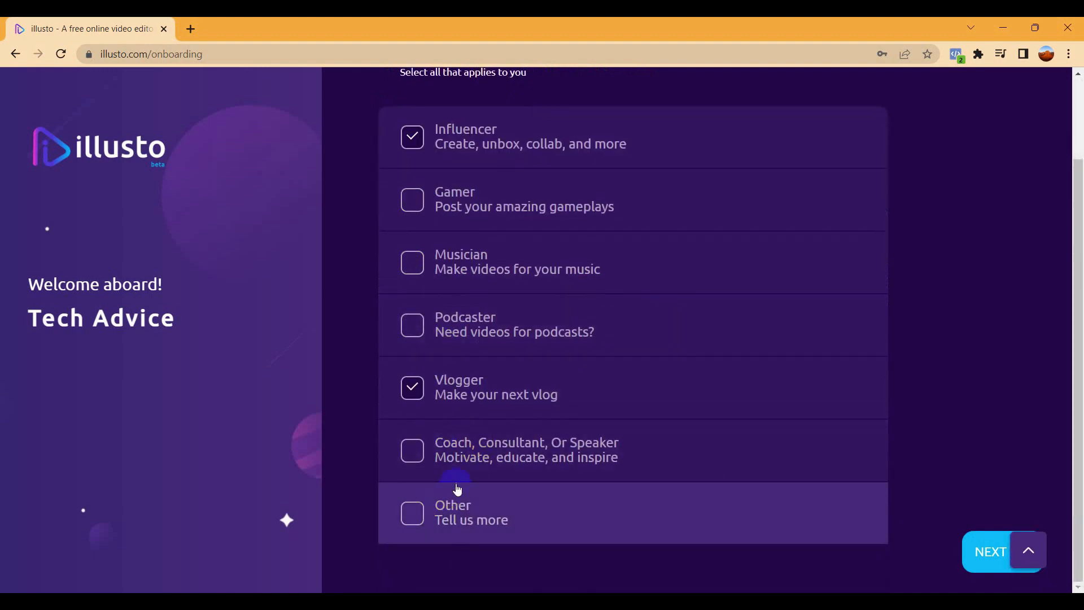
pyautogui.click(988, 551)
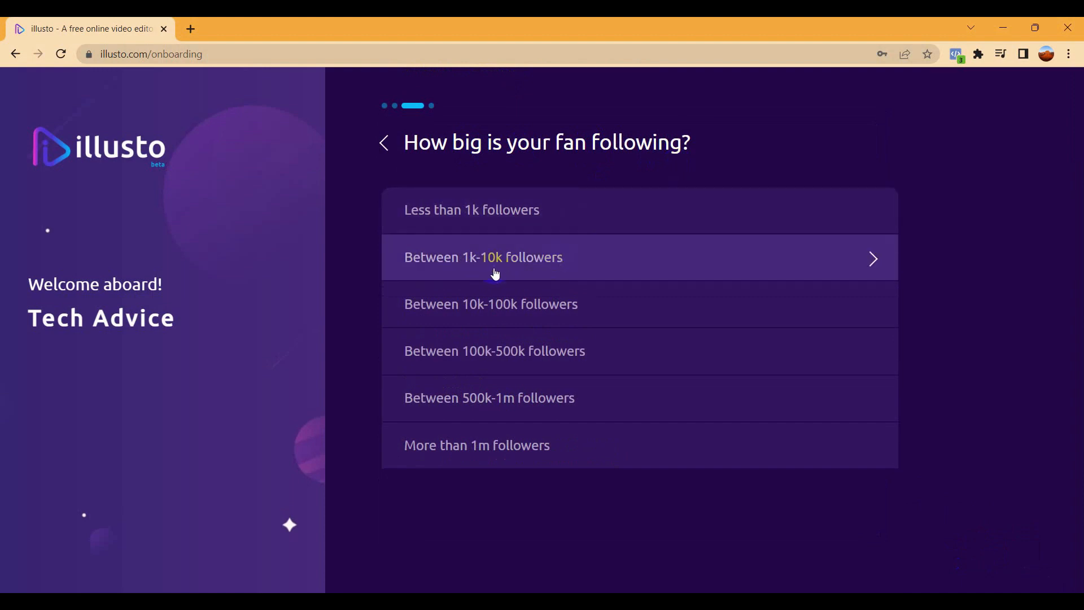
pyautogui.moveTo(582, 261)
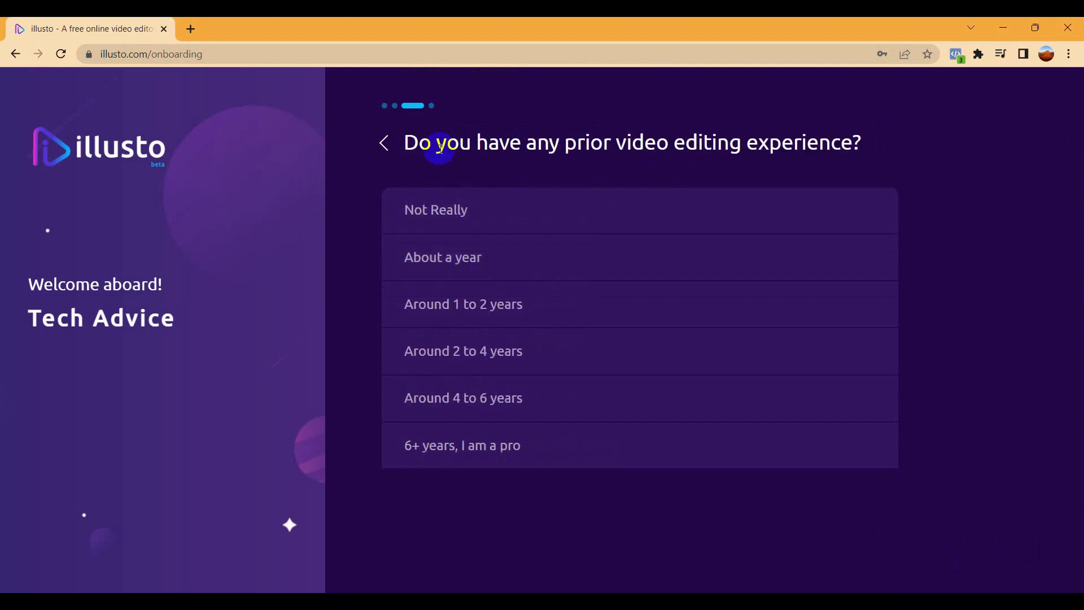
pyautogui.moveTo(463, 305)
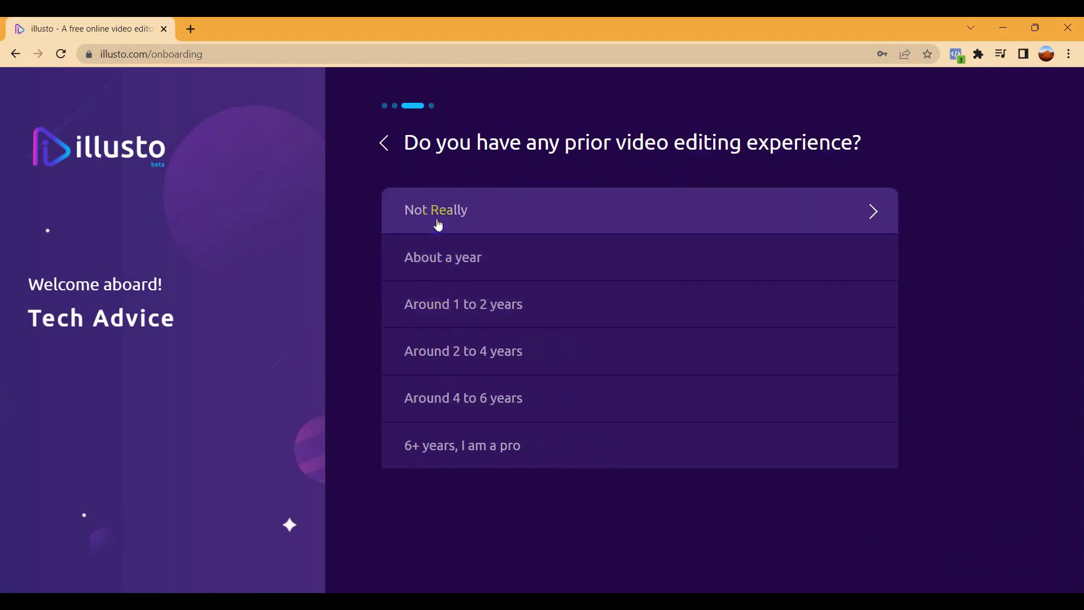
# - Answer 'Not Really' for prior video editing experience
pyautogui.click(436, 210)
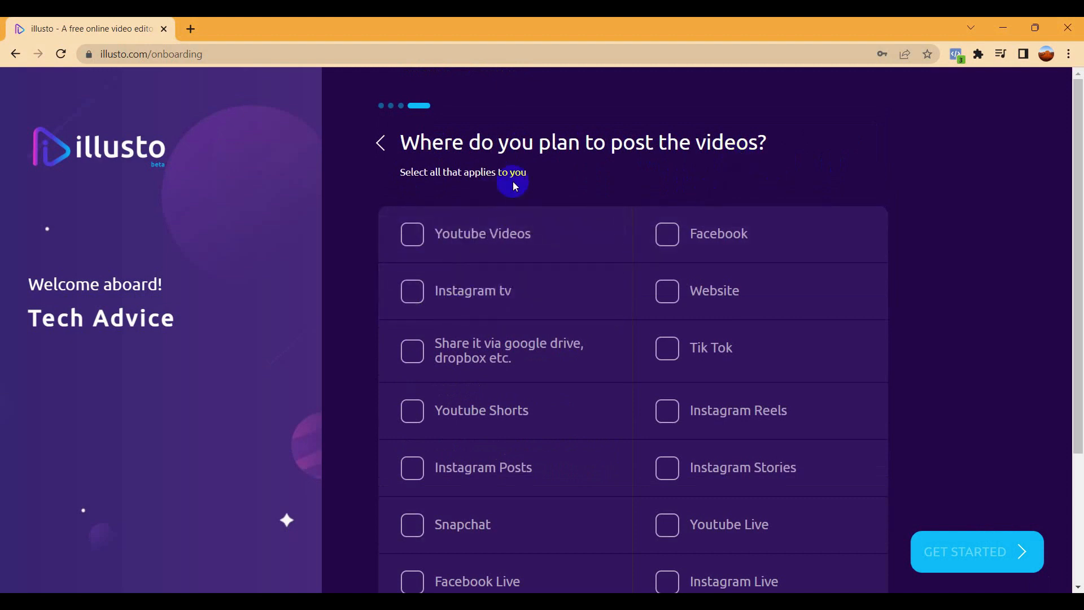
# - Choose posting platforms including Instagram Reels and Instagram Live, and submit the onboarding answers
pyautogui.click(666, 233)
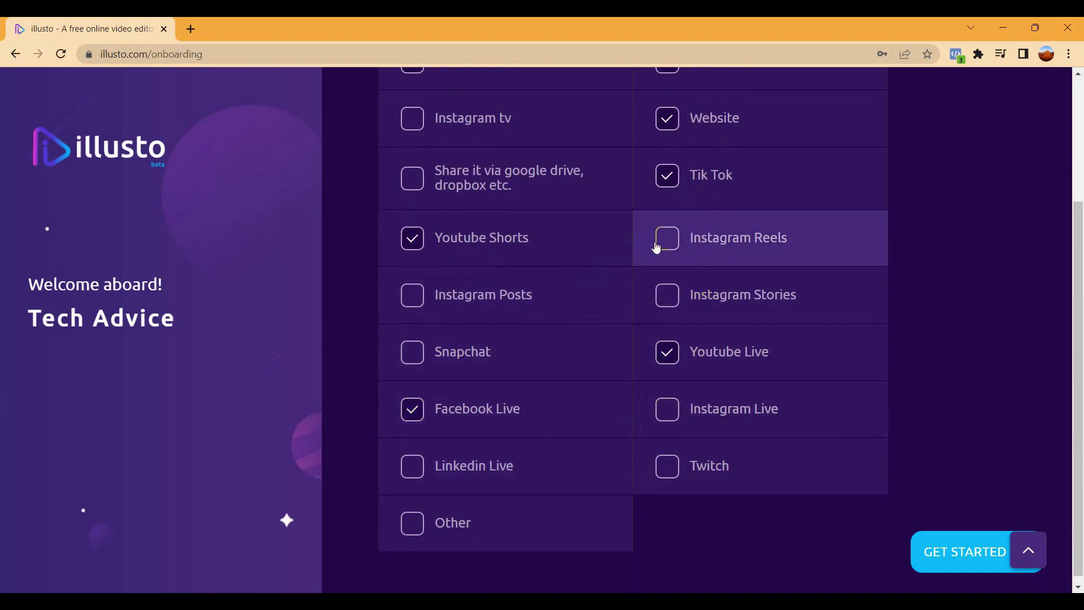
pyautogui.click(666, 238)
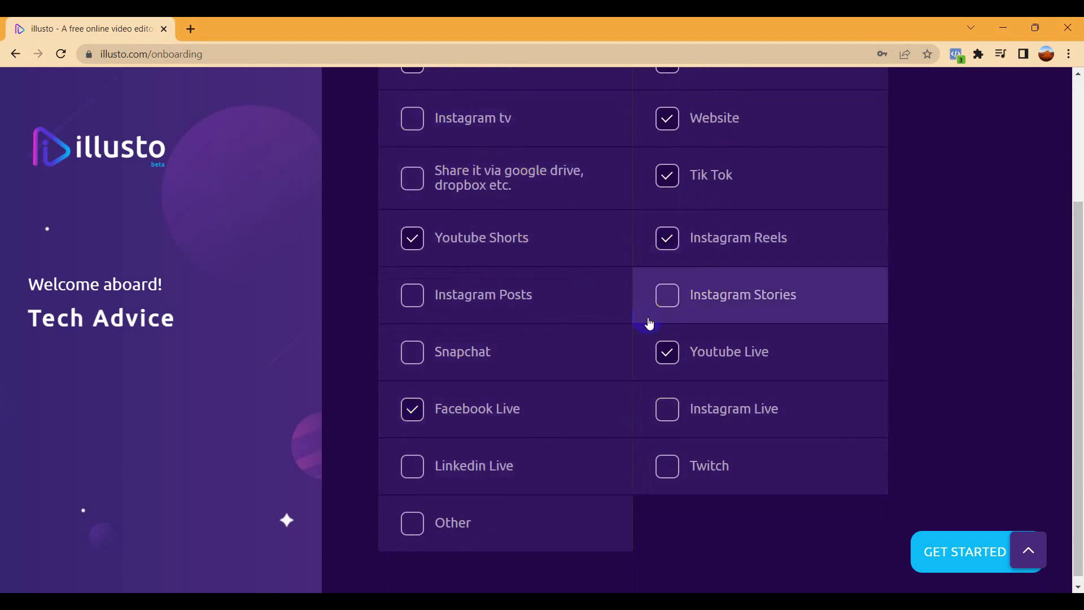
pyautogui.click(666, 408)
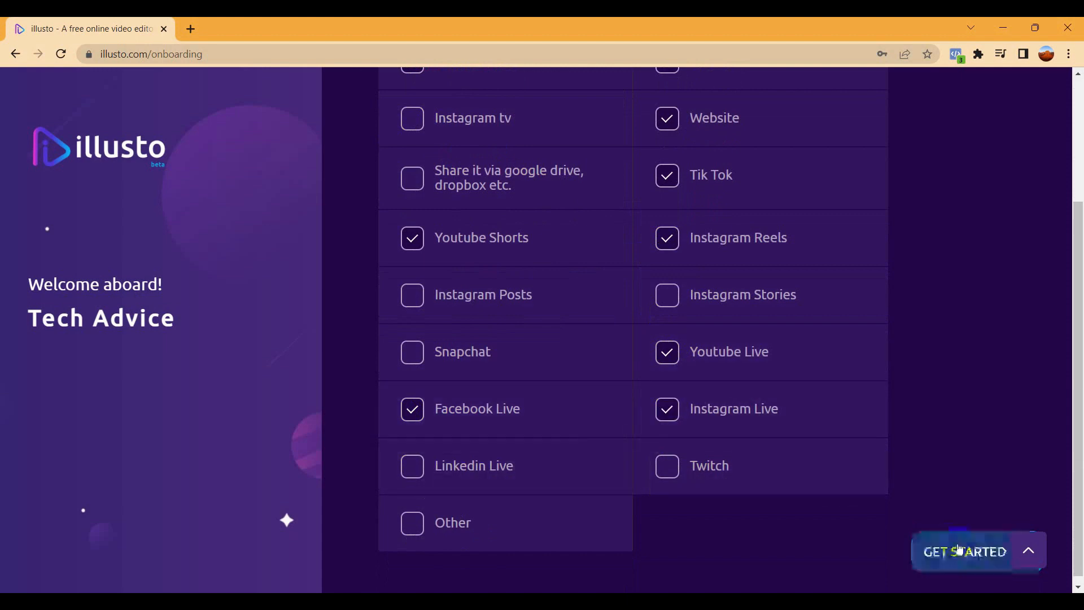
pyautogui.click(964, 551)
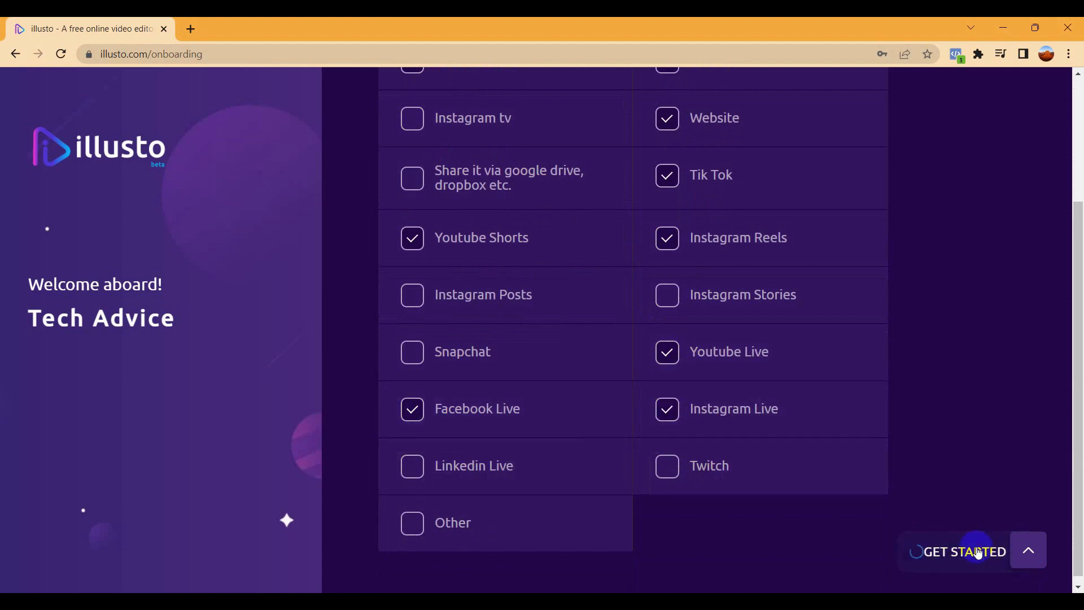
pyautogui.click(961, 551)
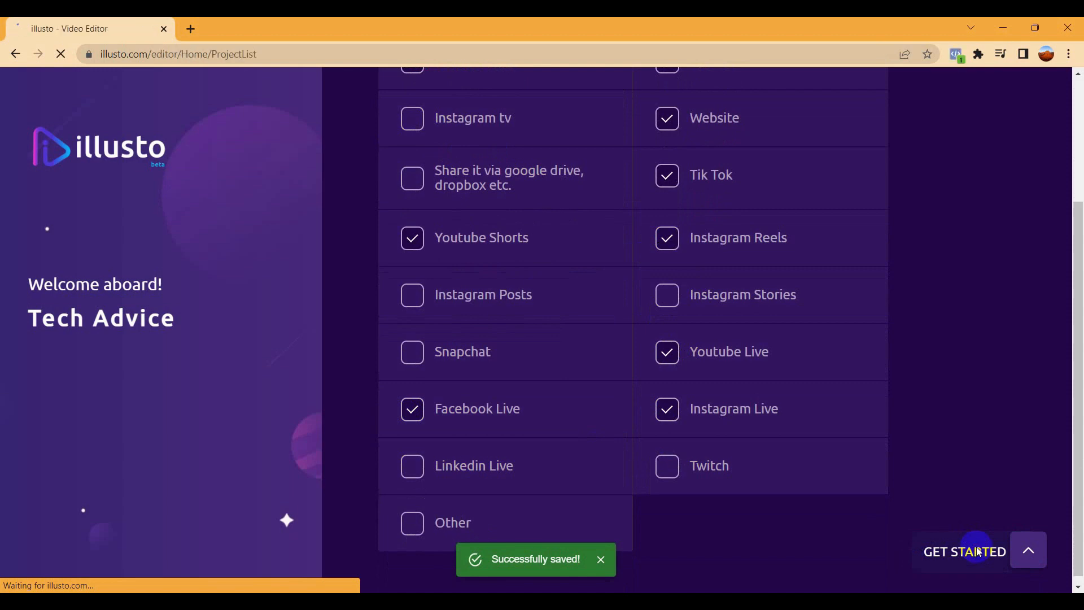
pyautogui.click(963, 551)
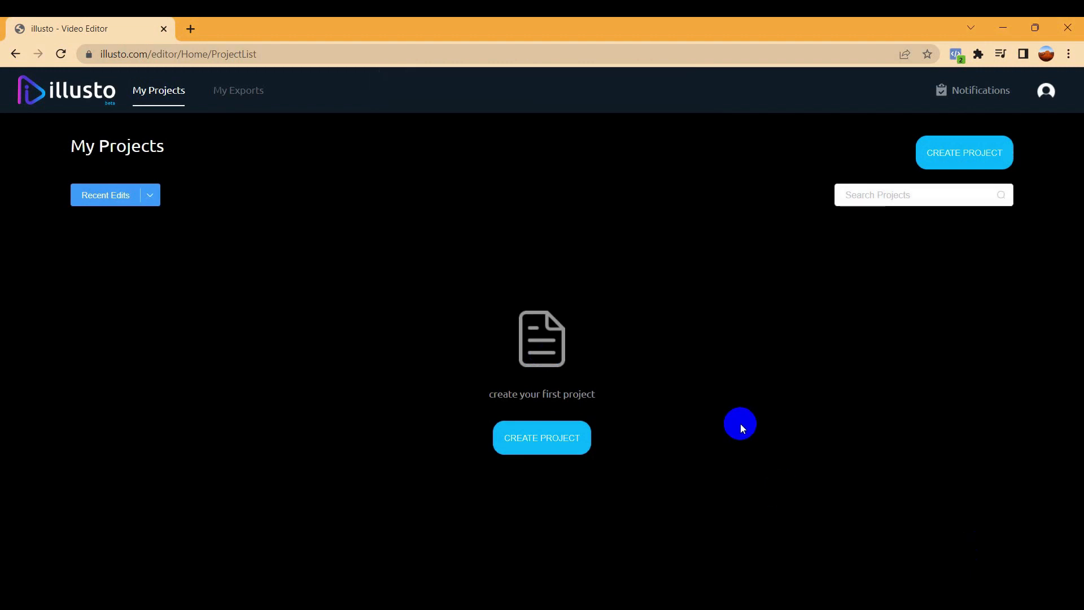
# - Bring up the Create New Project dialog from the empty My Projects page
pyautogui.click(541, 437)
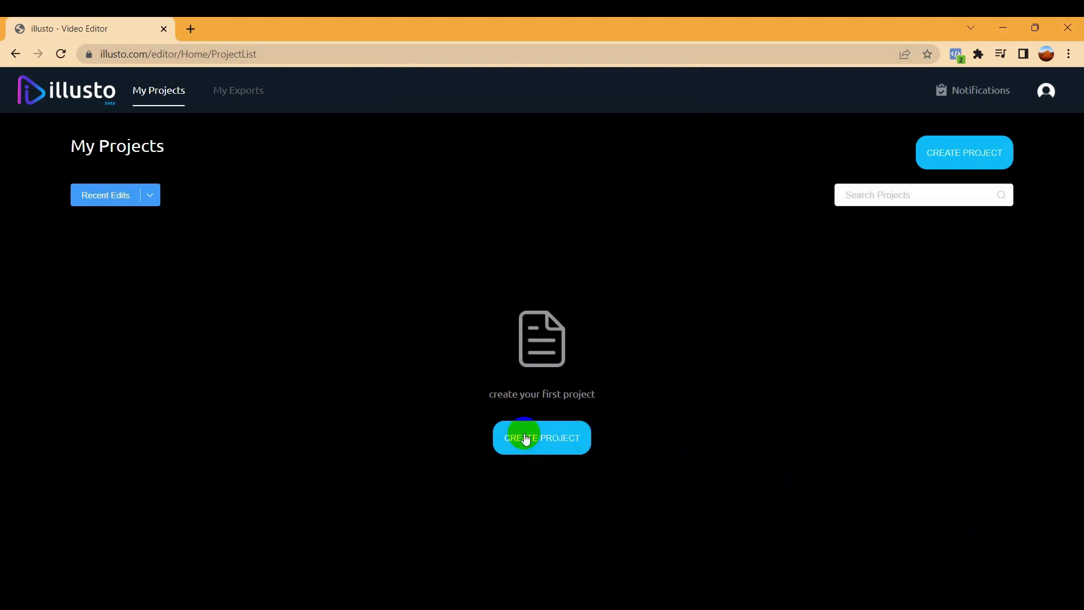
pyautogui.click(542, 437)
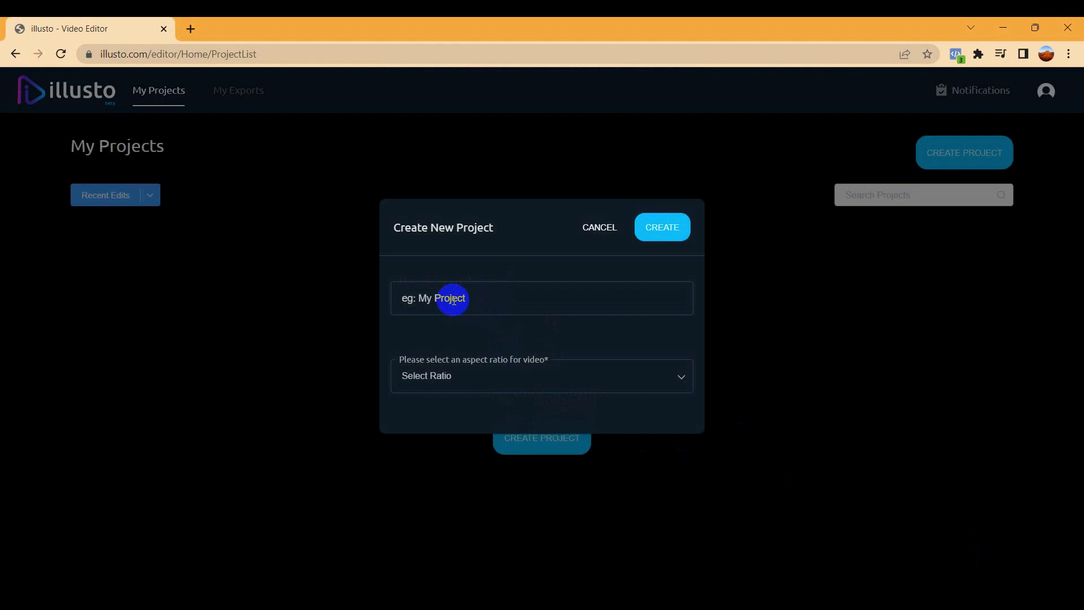
# - Name the project 'Work Permit', pick the 16:9 aspect ratio, and create it
pyautogui.write('Work')
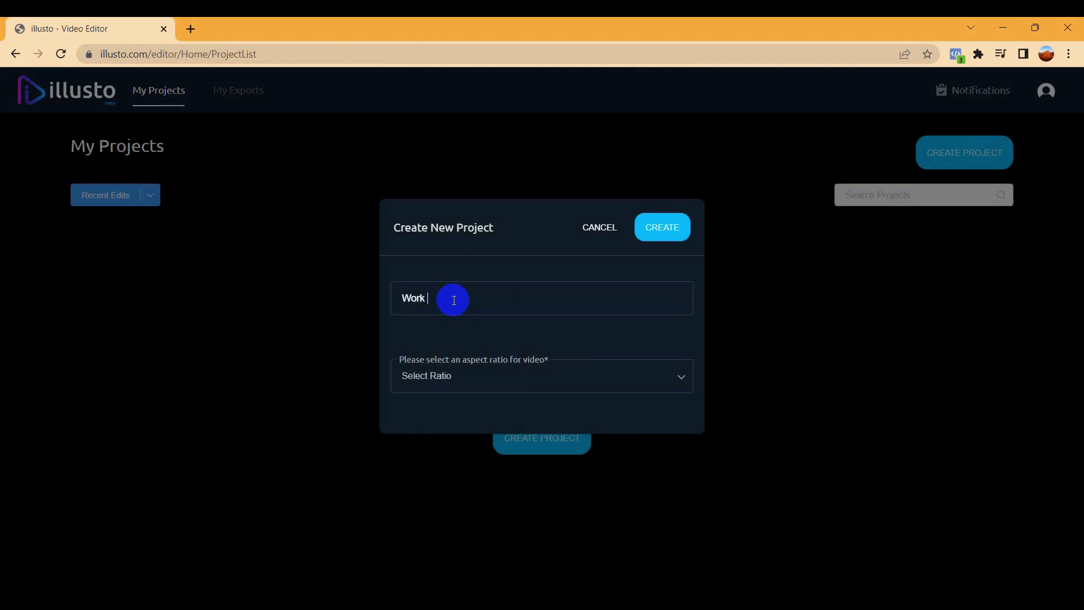
pyautogui.write('Permit')
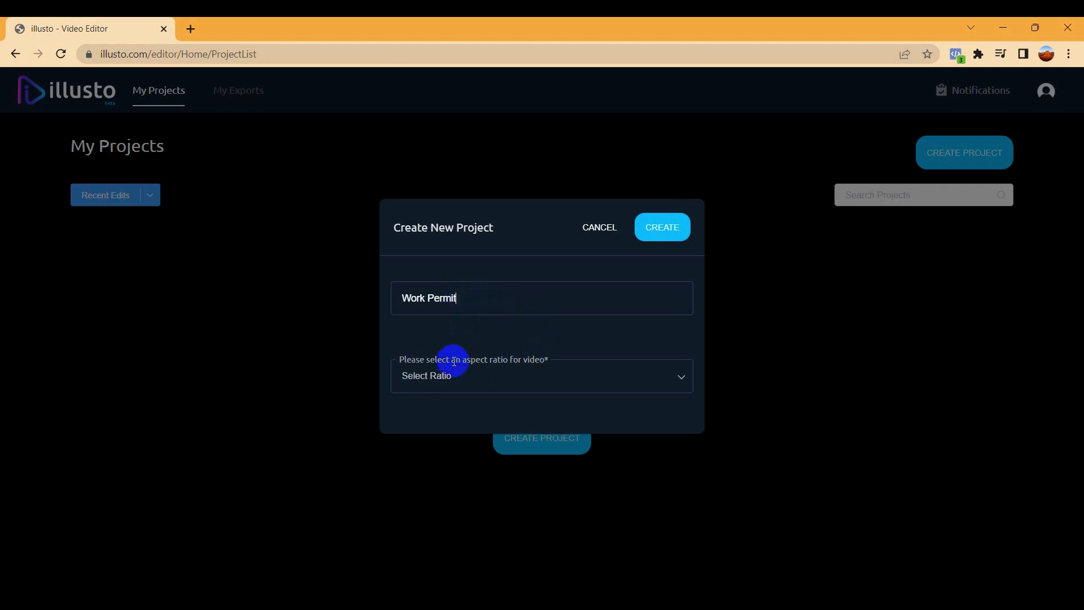
pyautogui.click(541, 376)
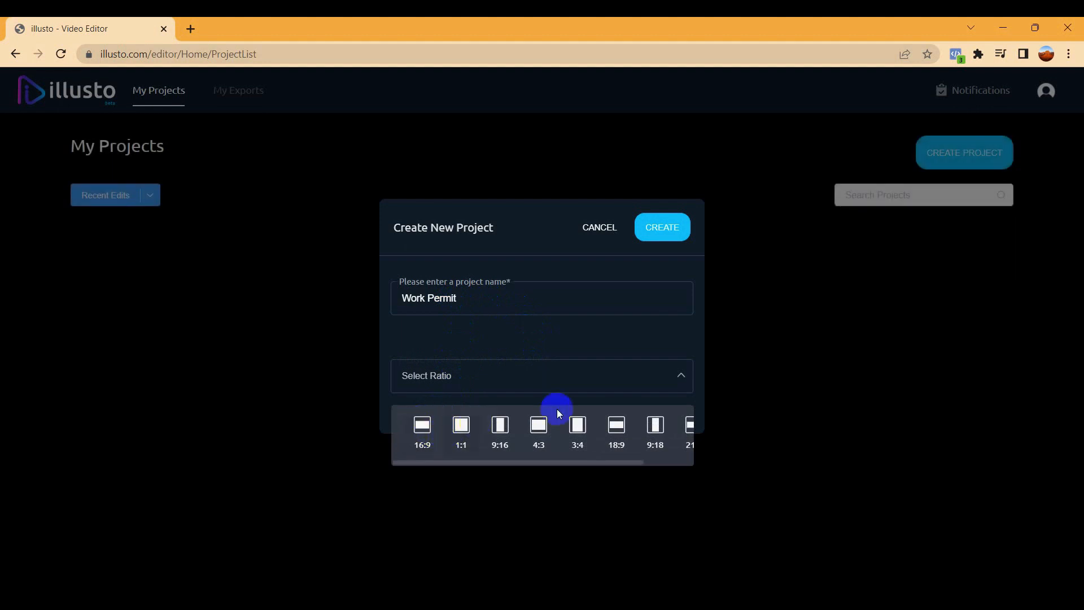
pyautogui.click(421, 432)
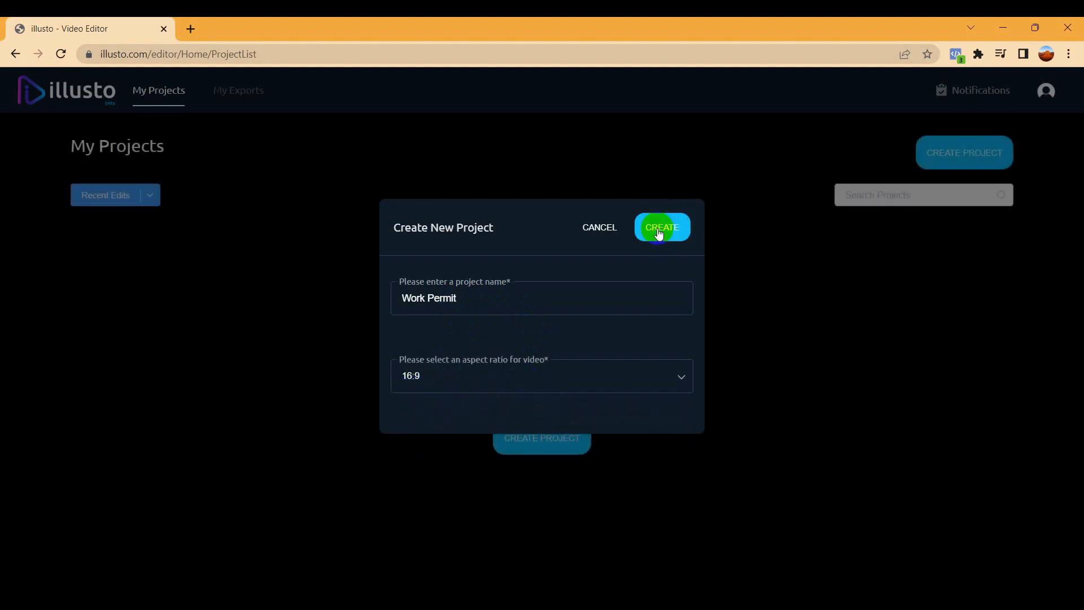
pyautogui.click(660, 228)
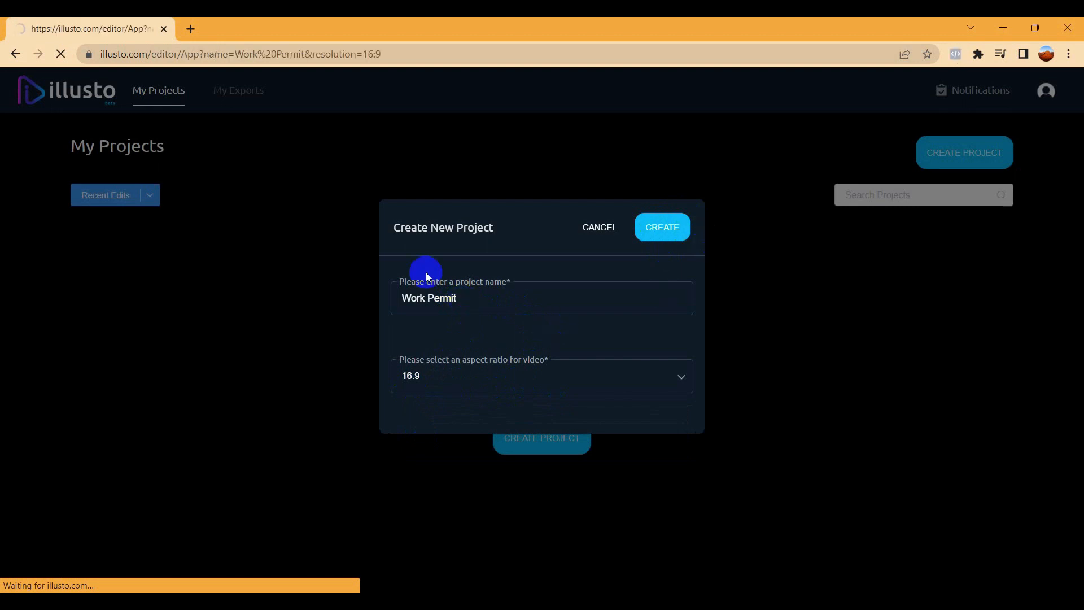
# - Dismiss the Welcome to illusto guided tour as the Work Permit editor loads
pyautogui.click(660, 227)
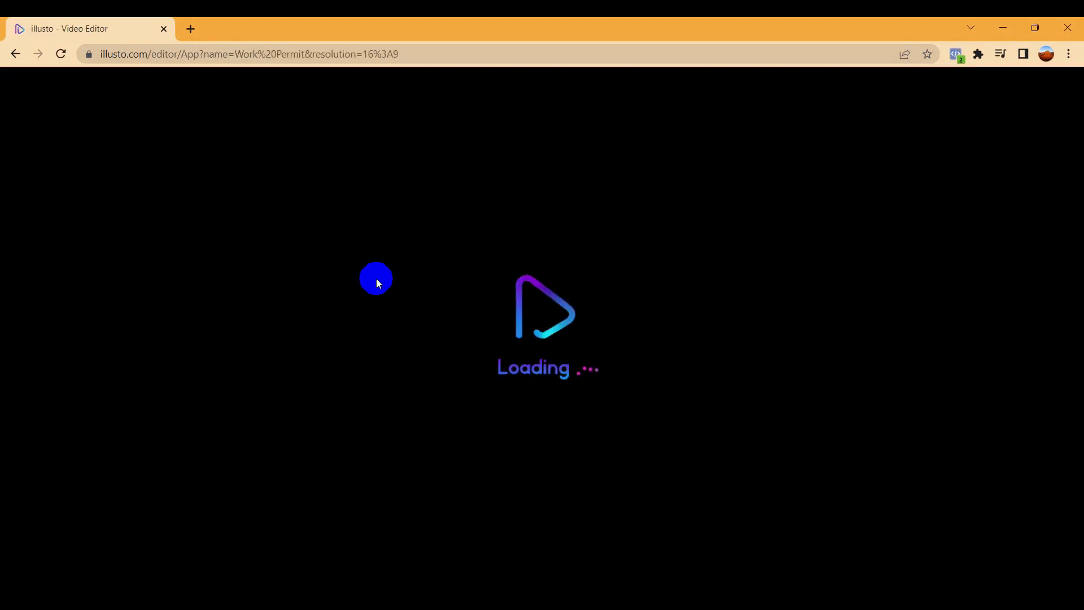
pyautogui.moveTo(600, 391)
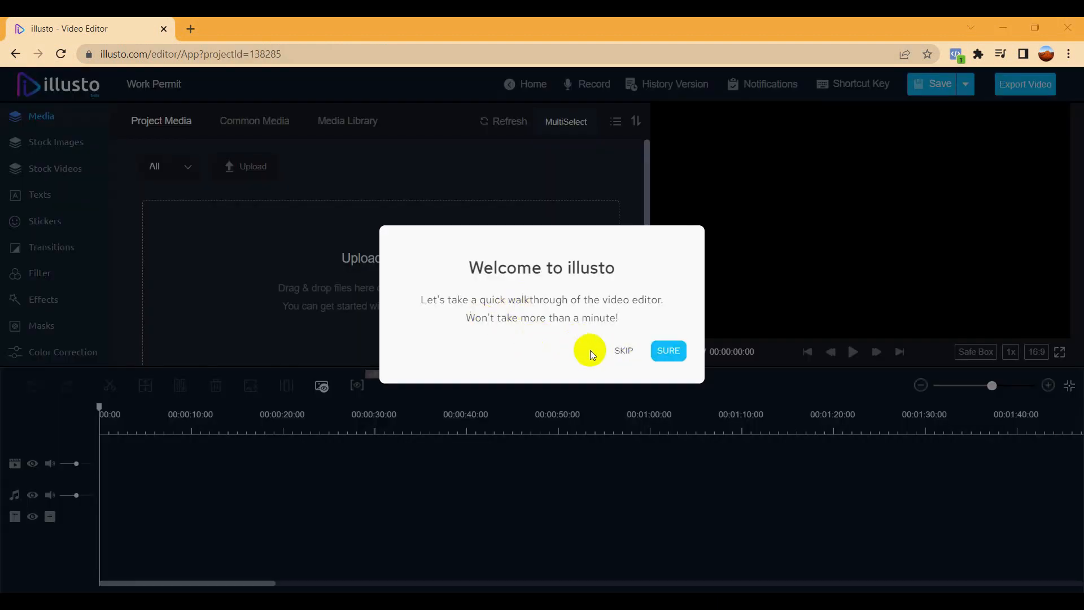
pyautogui.moveTo(576, 295)
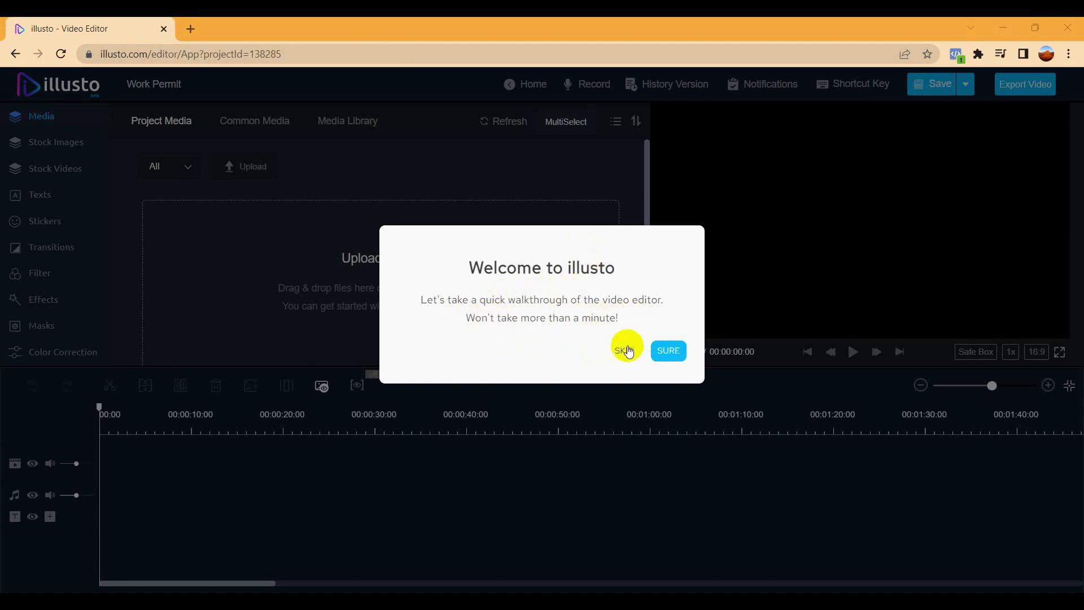
pyautogui.click(625, 351)
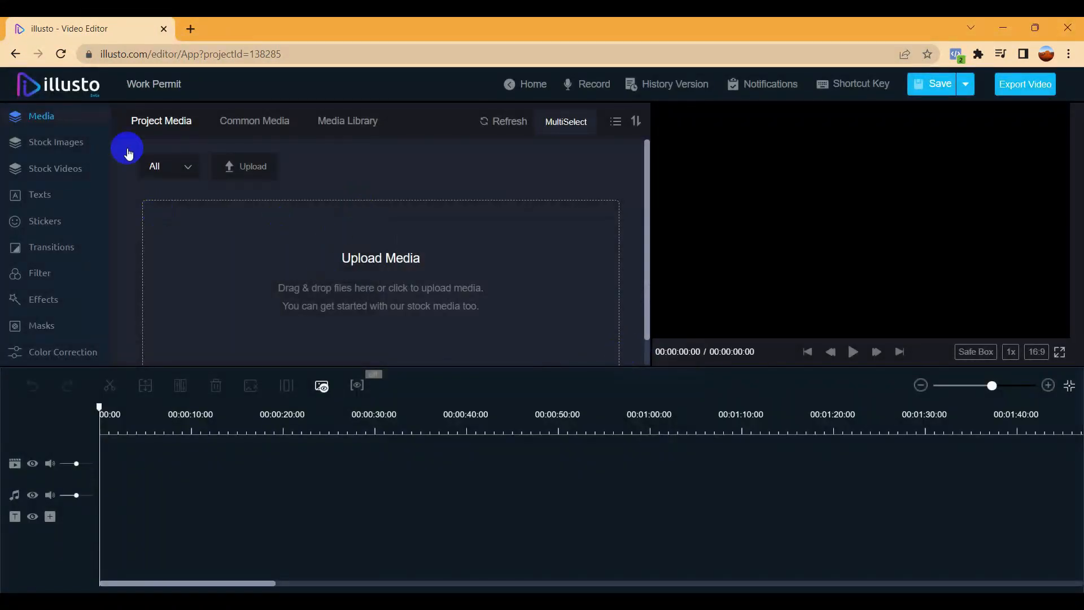
pyautogui.moveTo(856, 305)
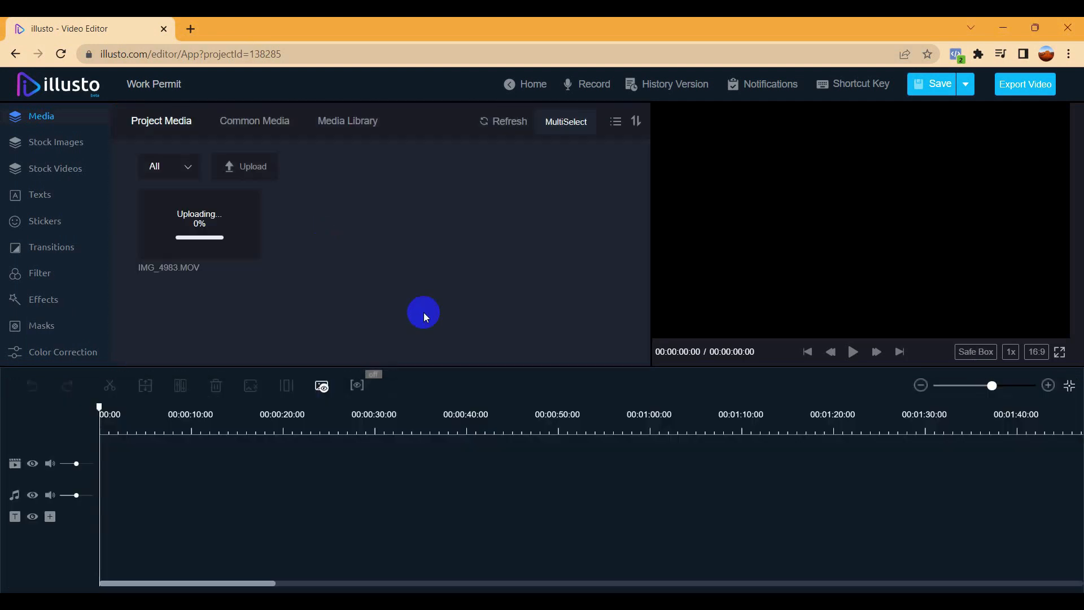
pyautogui.moveTo(537, 475)
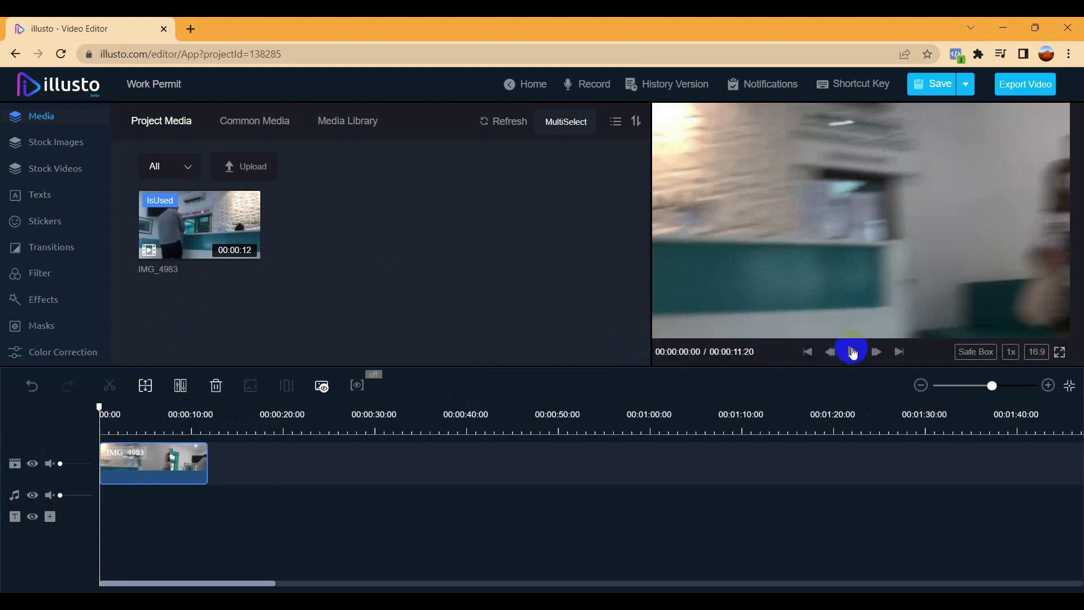
# - Play and then pause the uploaded IMG_4983 clip in the preview
pyautogui.click(852, 352)
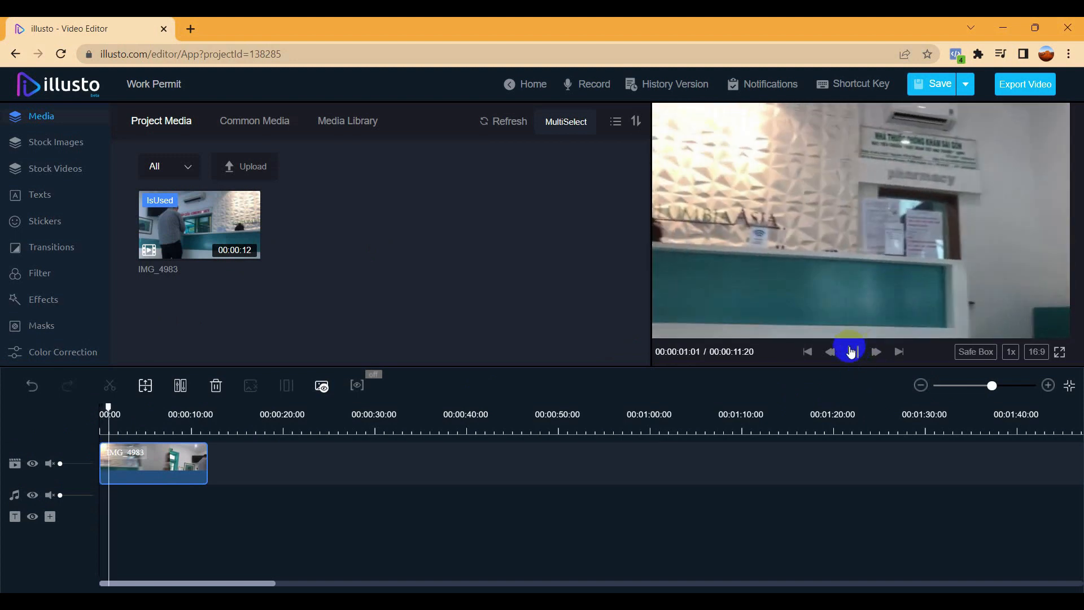
pyautogui.click(851, 352)
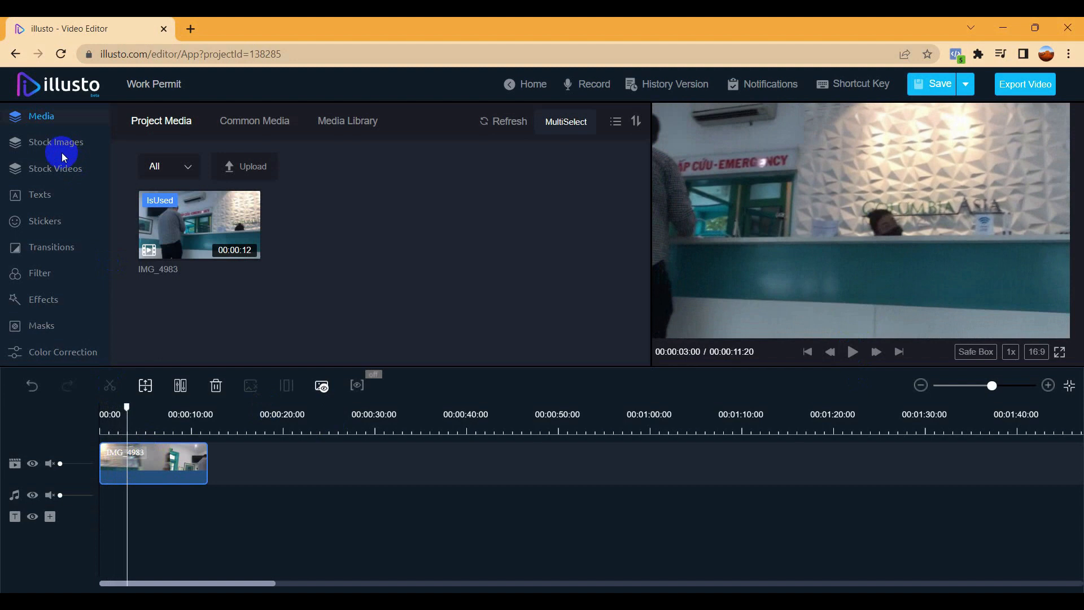
# - Scroll through the stock images and stock videos libraries, then bring up the Texts panel
pyautogui.click(55, 142)
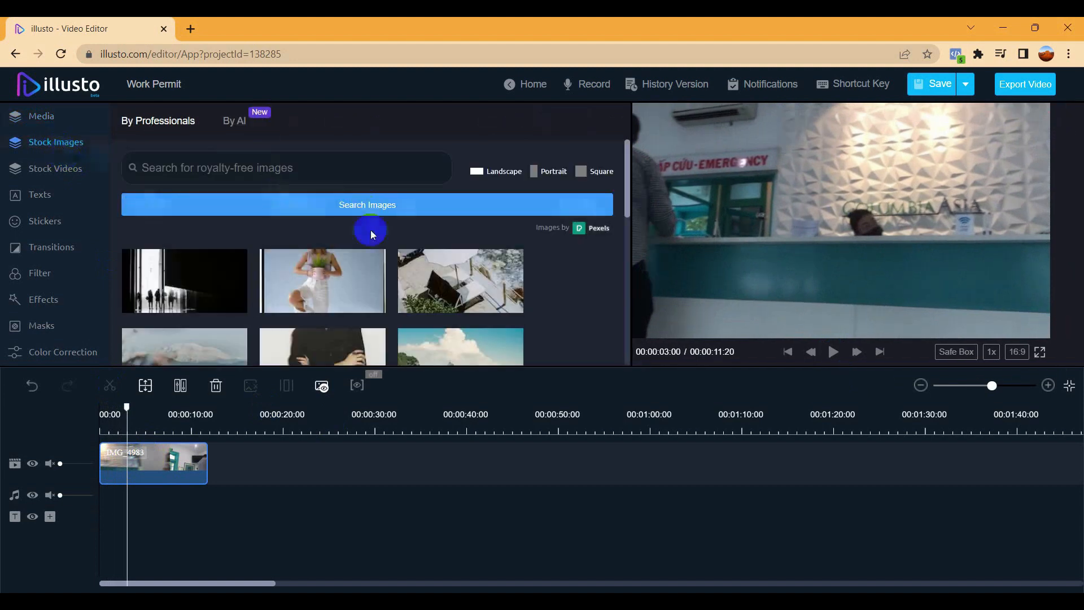
pyautogui.scroll(-3)
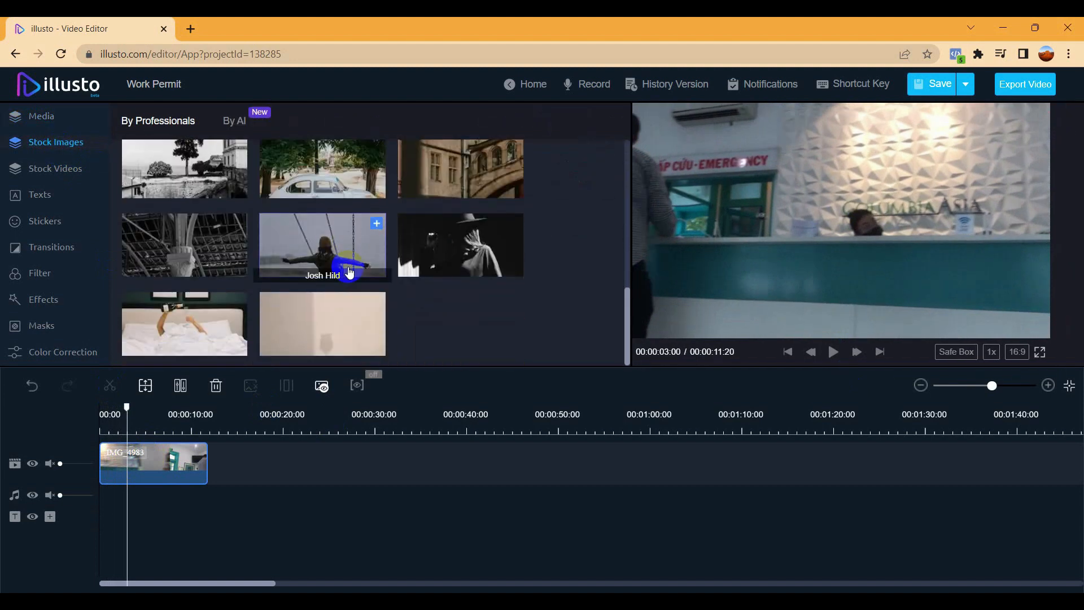
pyautogui.scroll(-3)
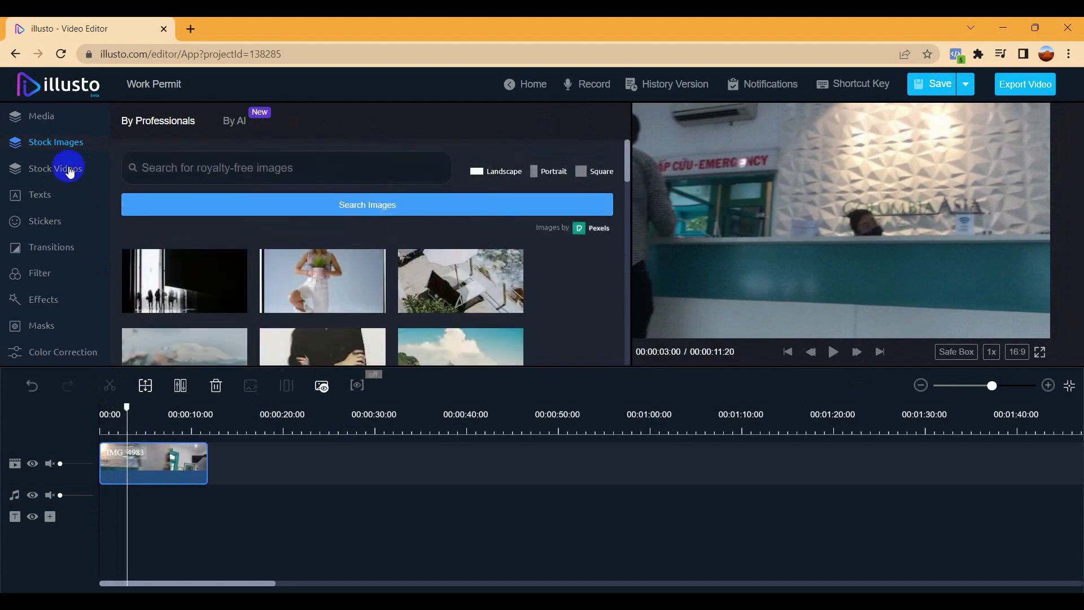
pyautogui.click(54, 168)
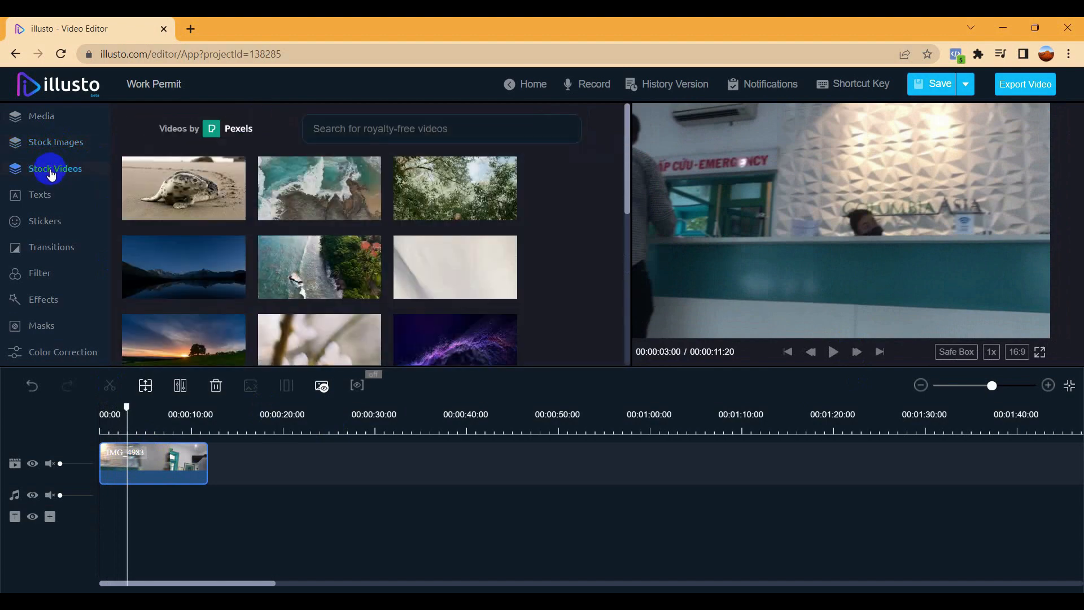
pyautogui.scroll(-3)
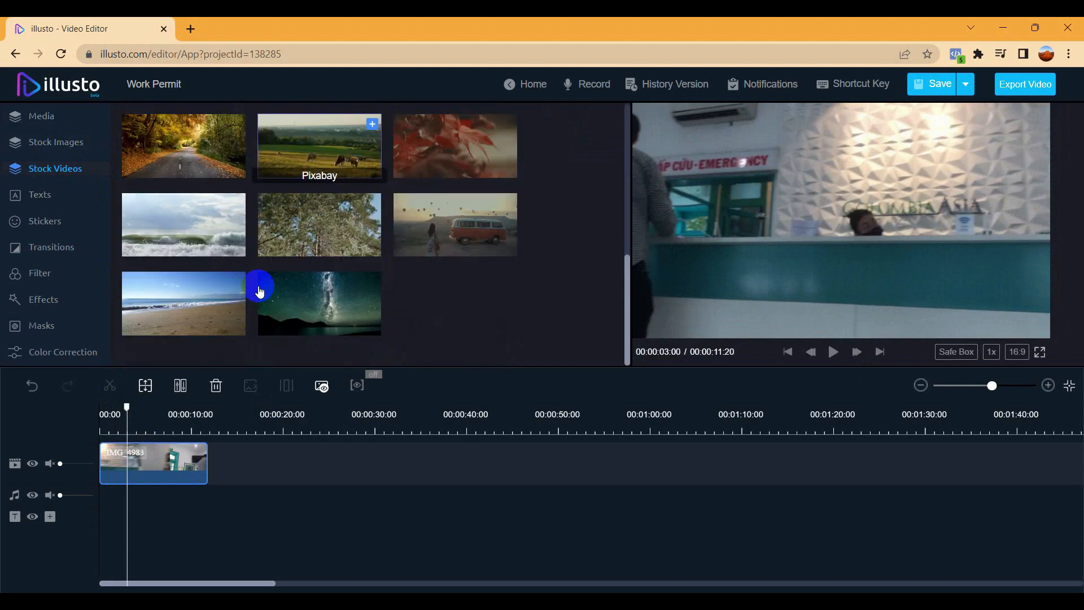
pyautogui.click(40, 194)
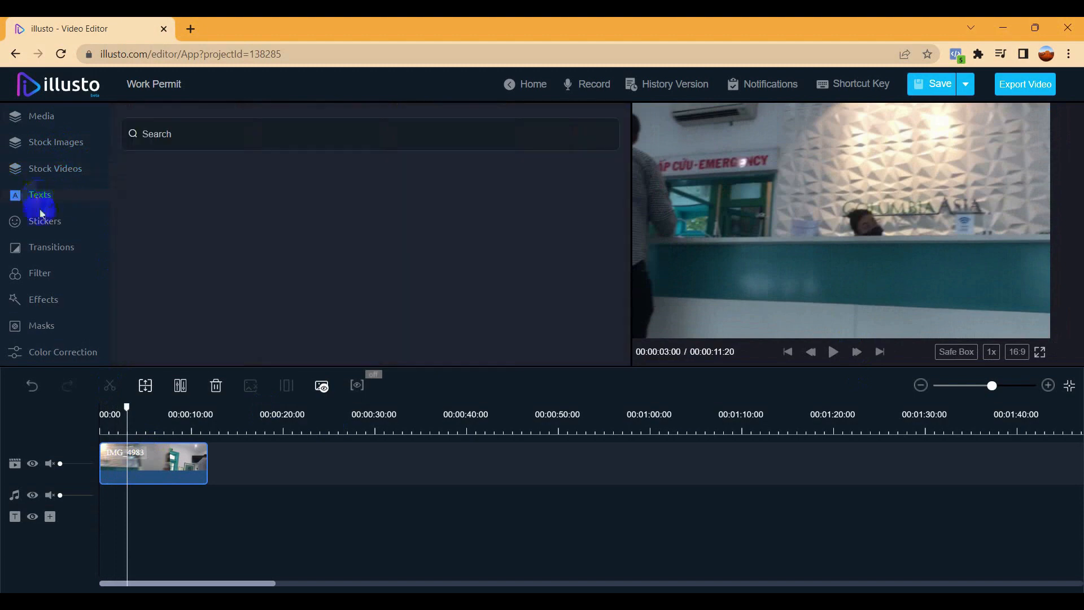
# - Browse text templates, stickers and the 3D and 2D transitions, then bring up filters
pyautogui.click(39, 194)
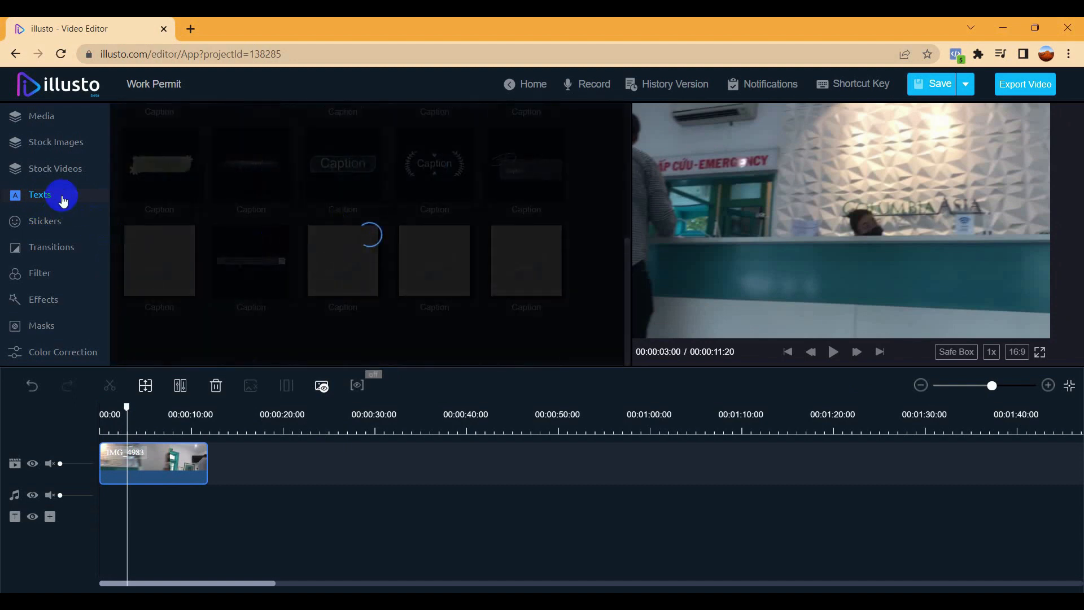
pyautogui.click(45, 221)
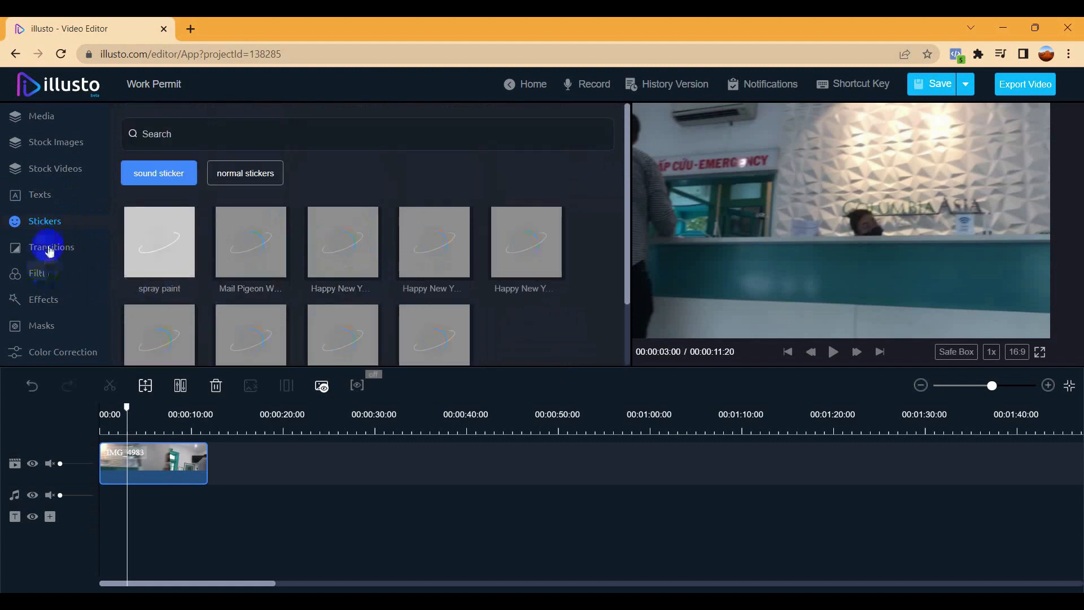
pyautogui.click(51, 246)
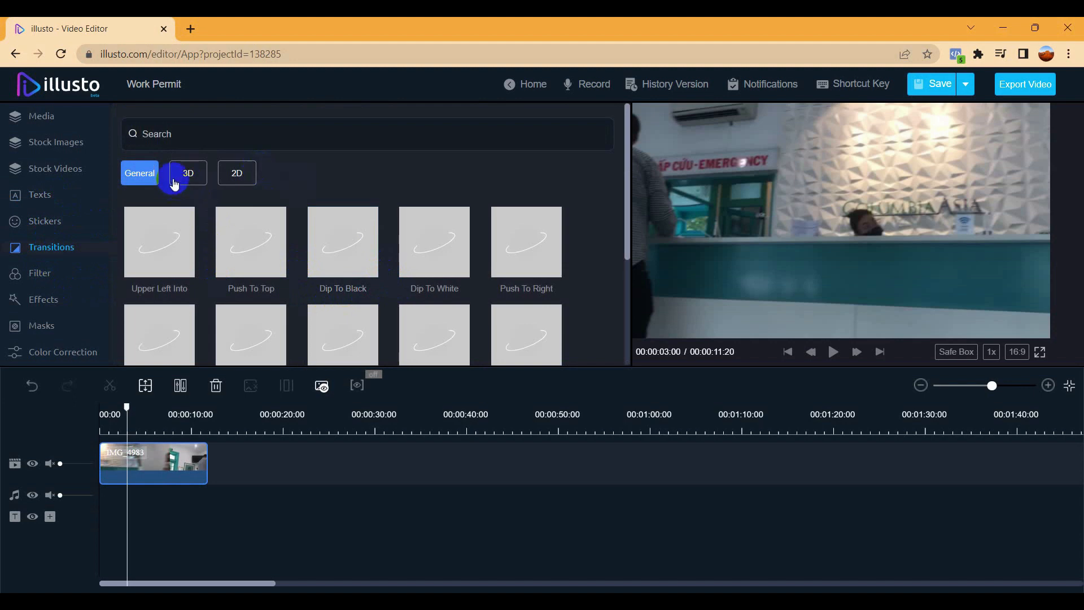
pyautogui.click(236, 173)
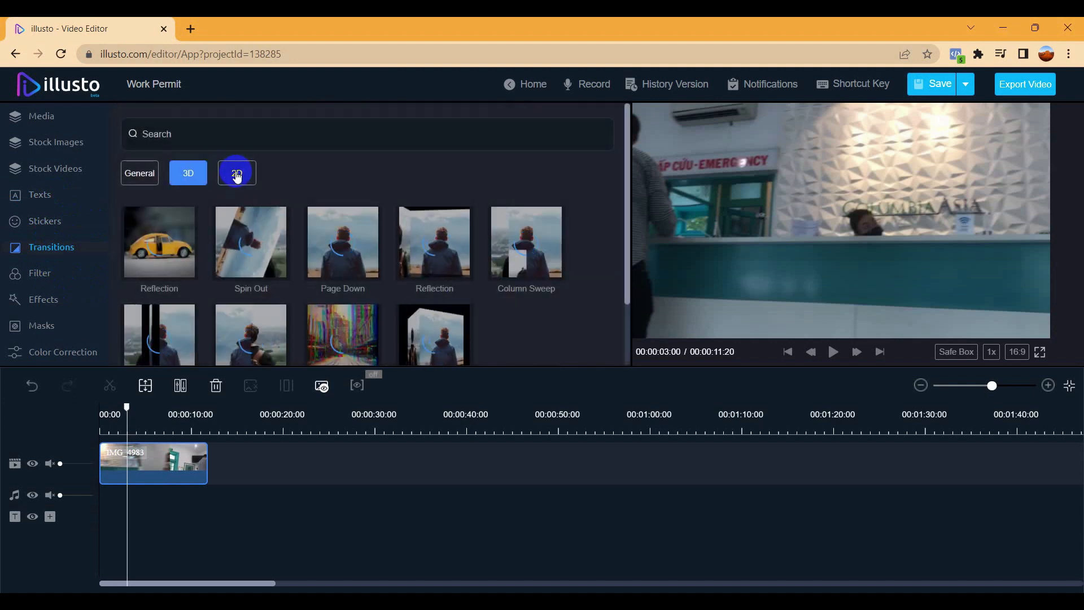
pyautogui.click(236, 173)
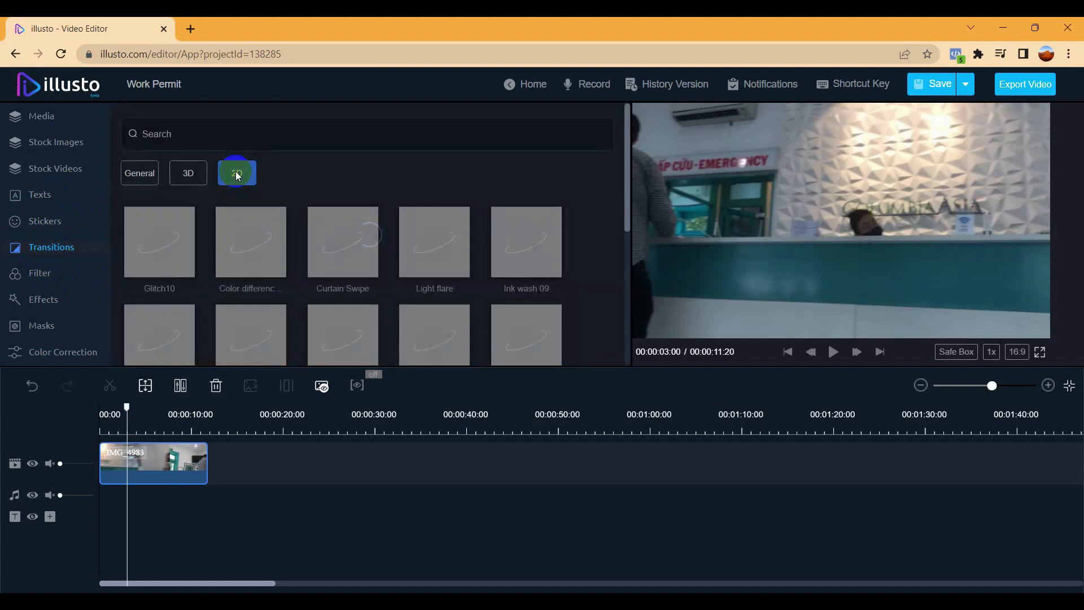
pyautogui.click(236, 173)
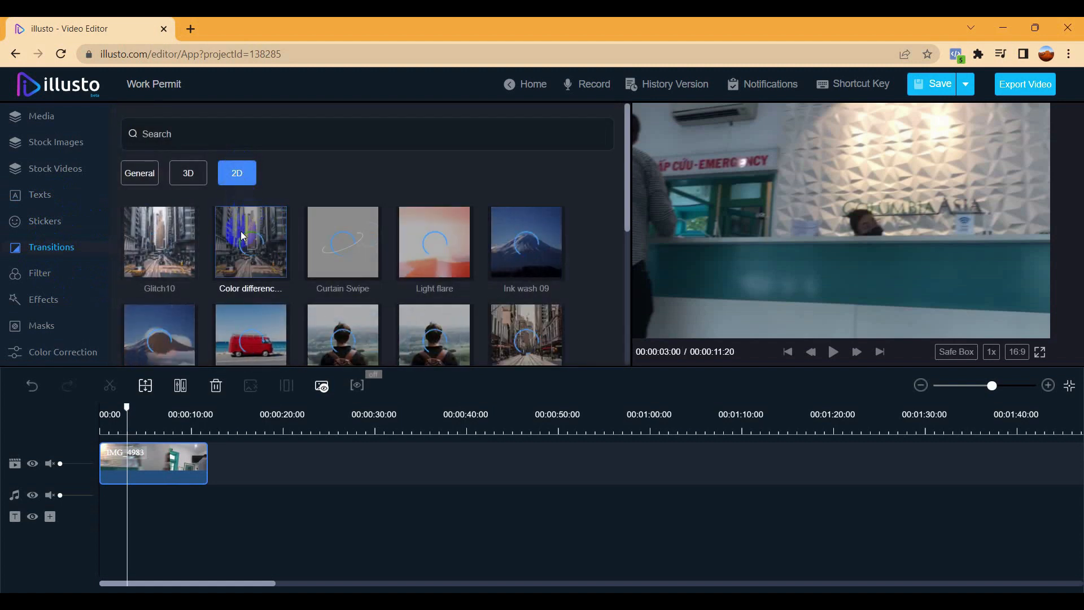
pyautogui.click(40, 273)
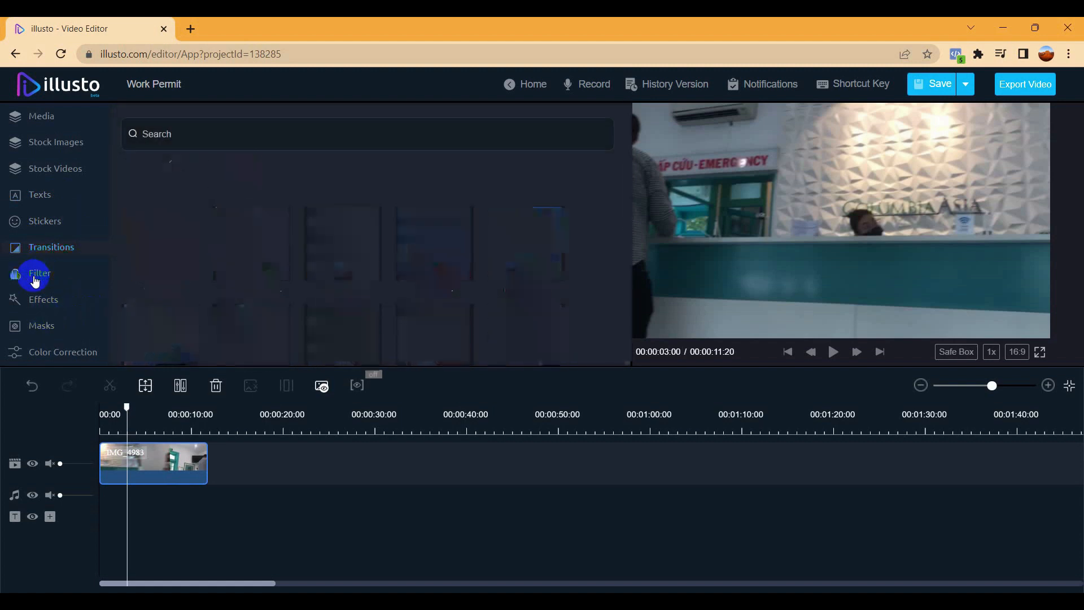
# - Look through the filter, effect category and mask collections
pyautogui.click(40, 273)
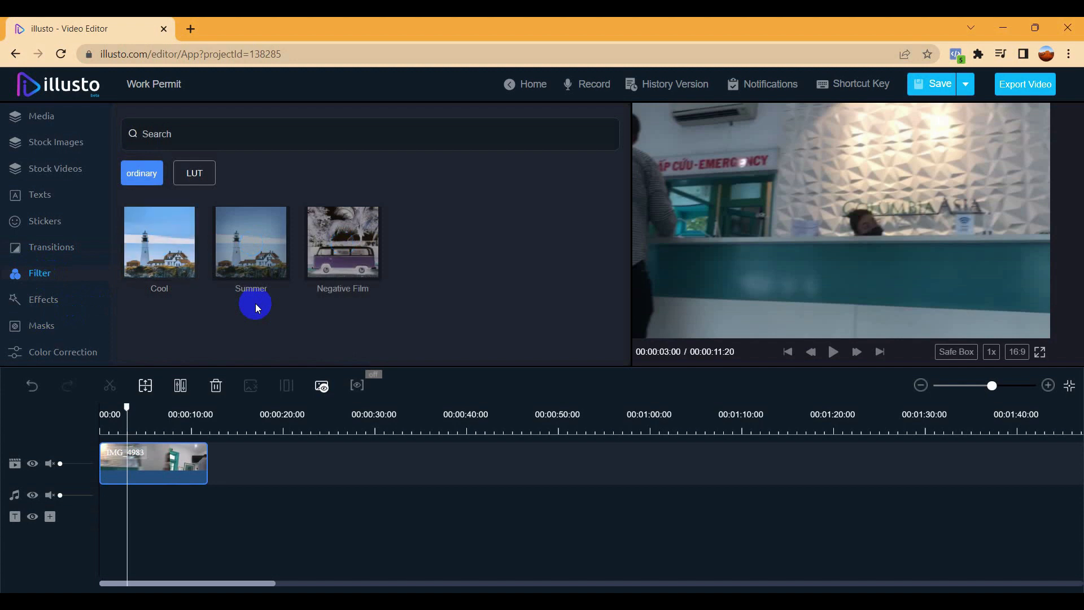
pyautogui.click(43, 299)
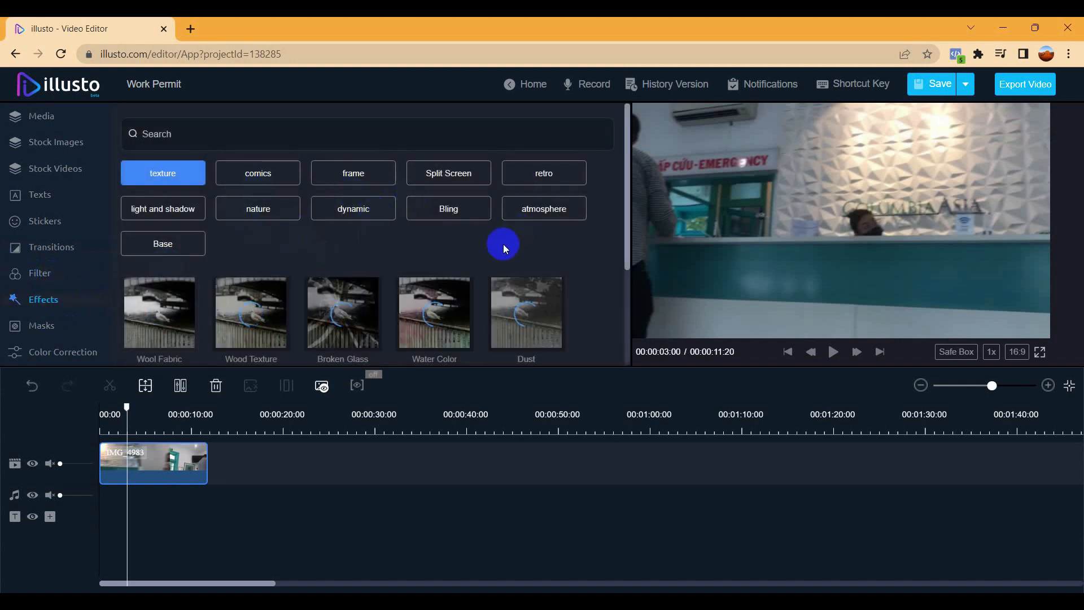
pyautogui.click(40, 325)
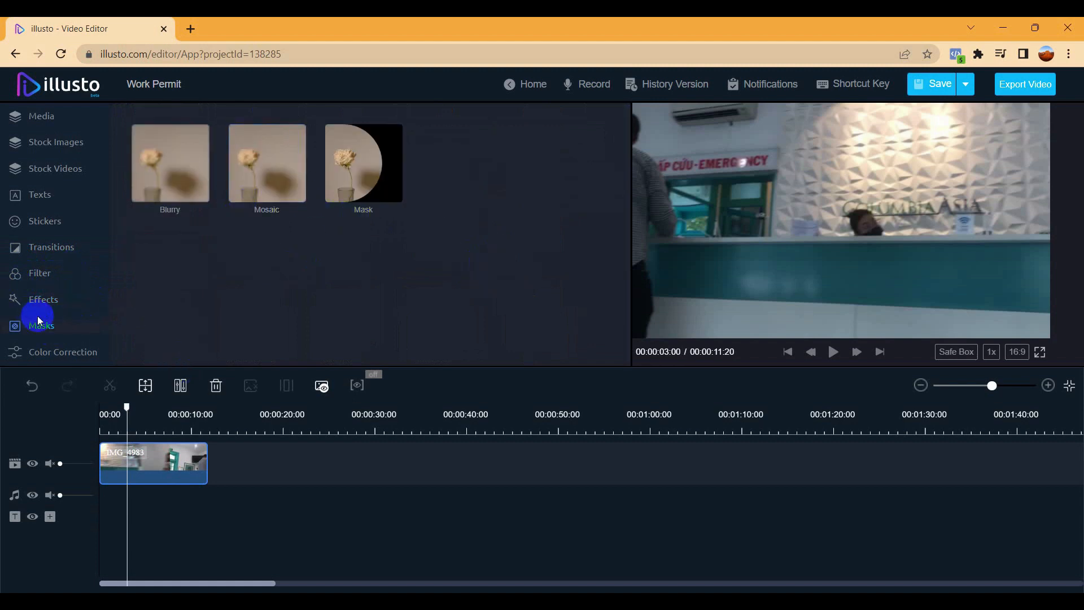
# - Show the color correction tools and check the Save as option in the save dropdown
pyautogui.click(62, 352)
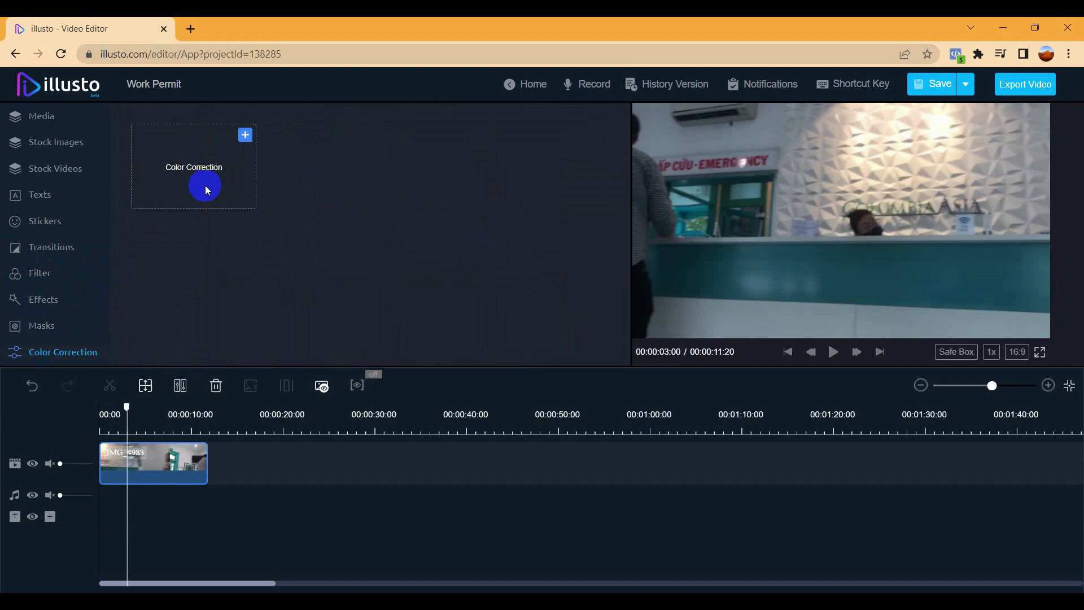
pyautogui.click(245, 135)
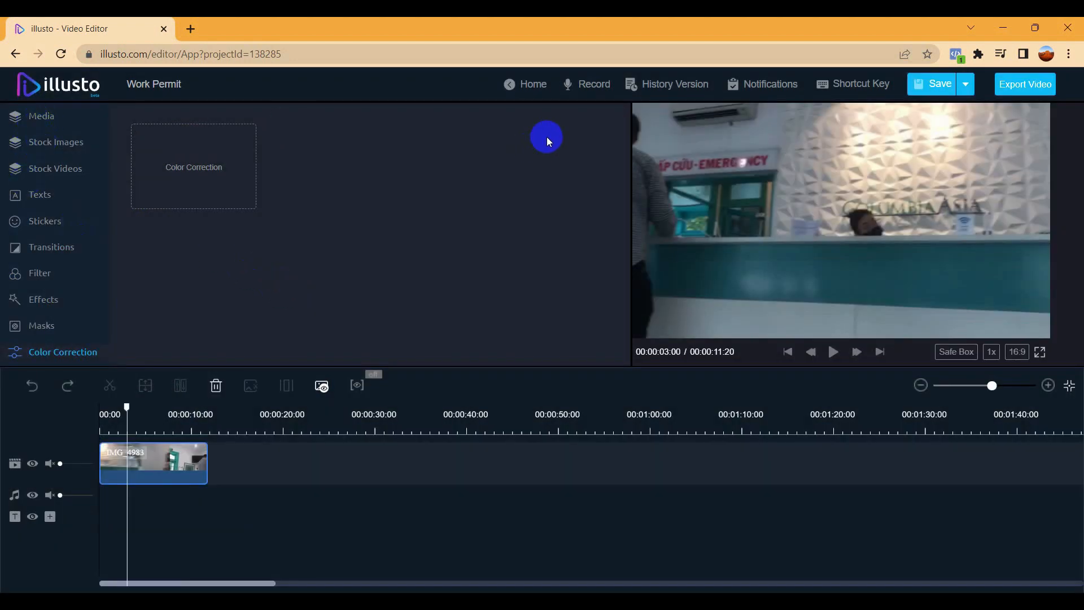
pyautogui.moveTo(520, 240)
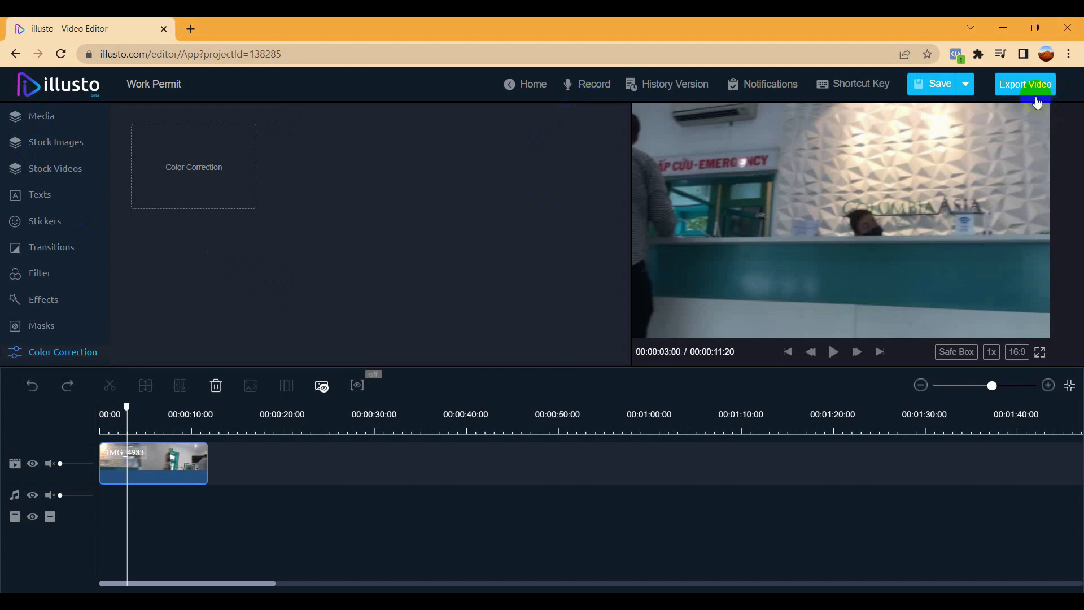
pyautogui.click(965, 83)
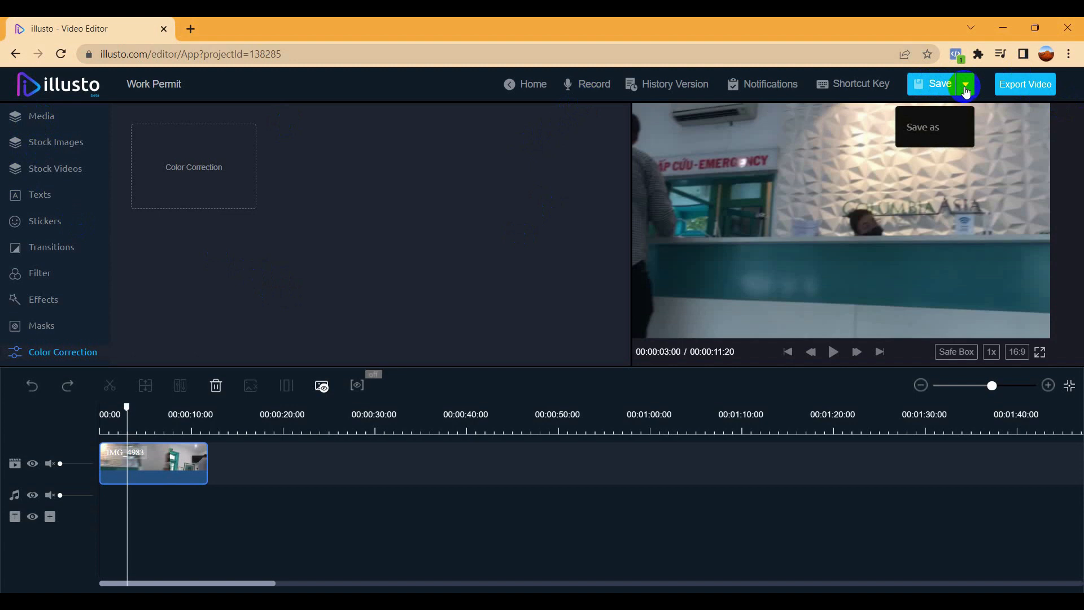
pyautogui.moveTo(1025, 84)
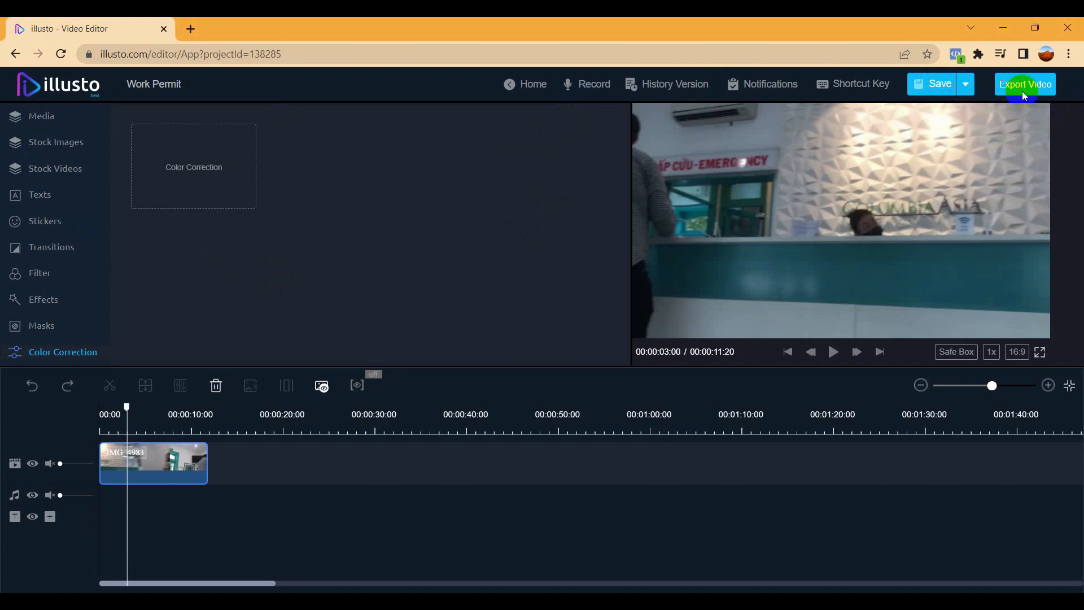
pyautogui.click(1016, 352)
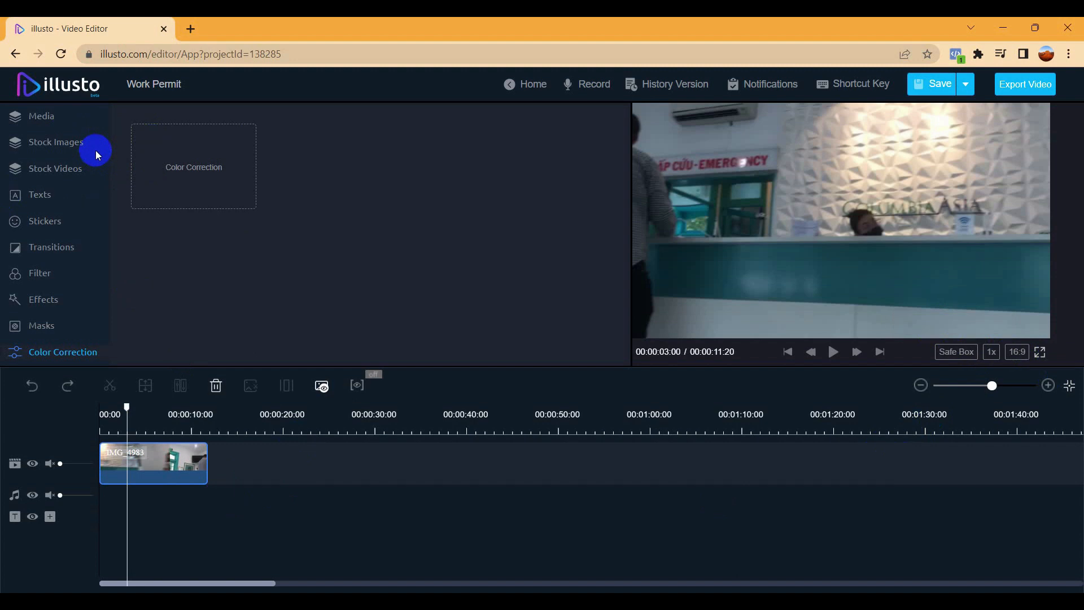
pyautogui.moveTo(339, 151)
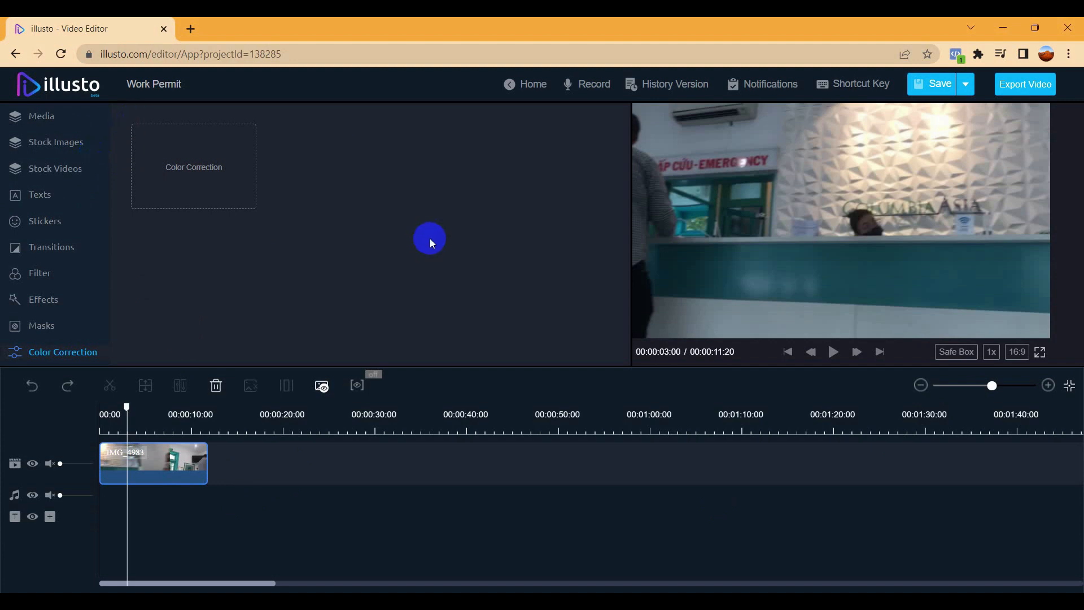
pyautogui.moveTo(661, 523)
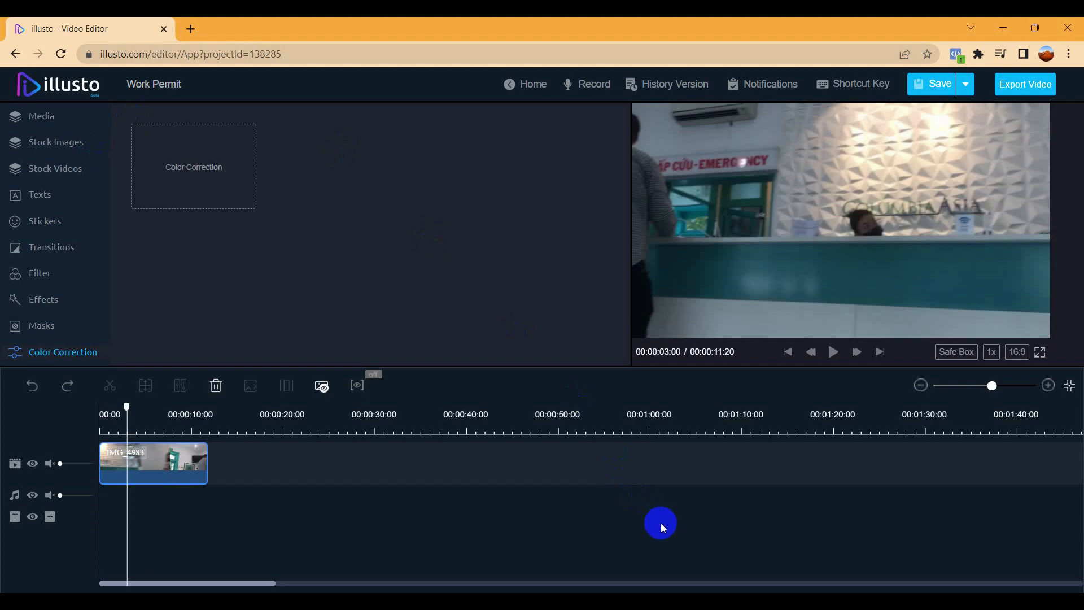